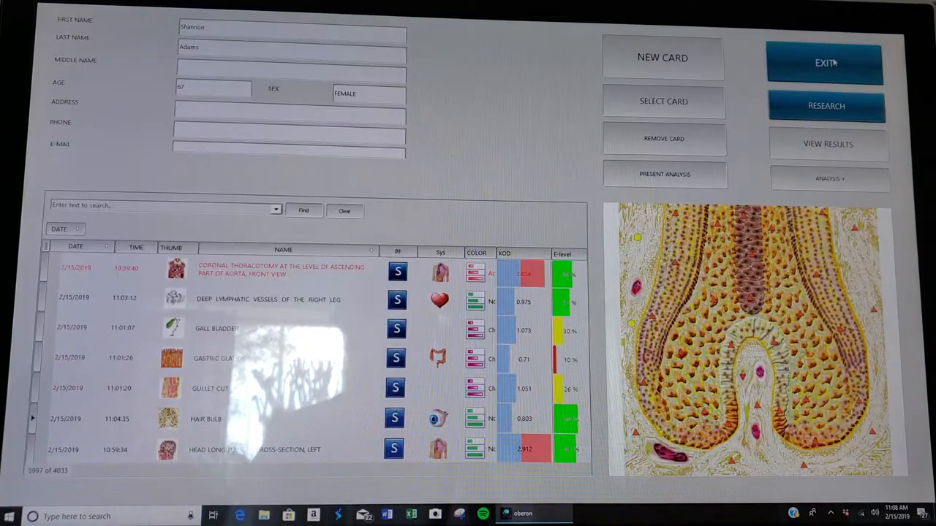
pyautogui.moveTo(826, 105)
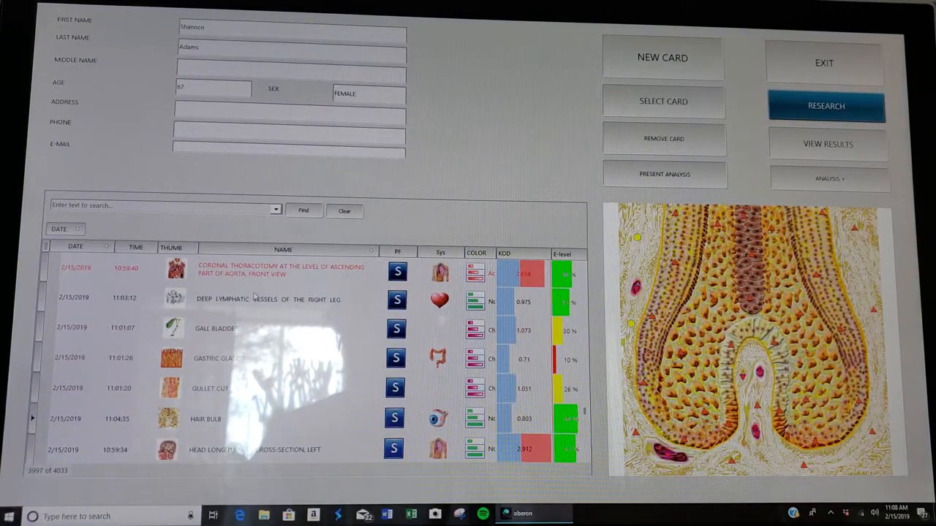
# Scroll the patient's analyses list and bring up the DATE filter checklist of scan dates.
pyautogui.scroll(-3)
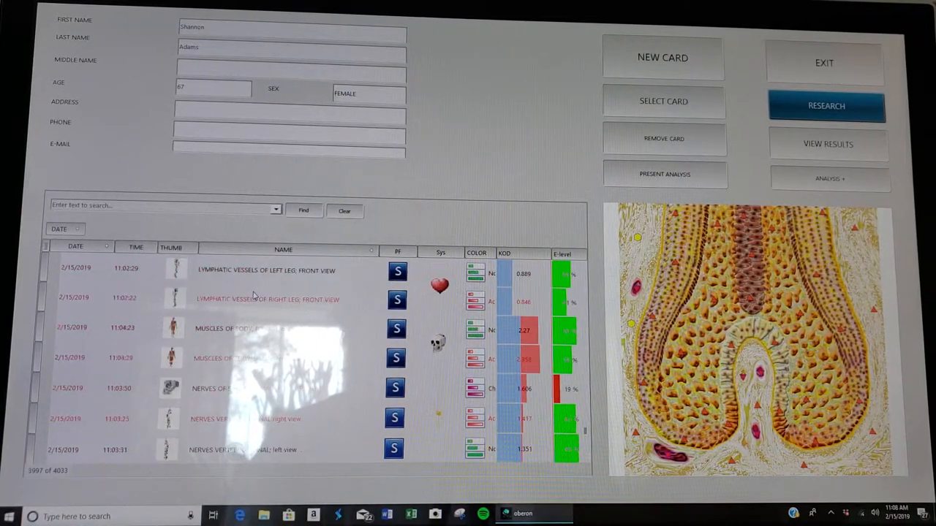
pyautogui.click(71, 246)
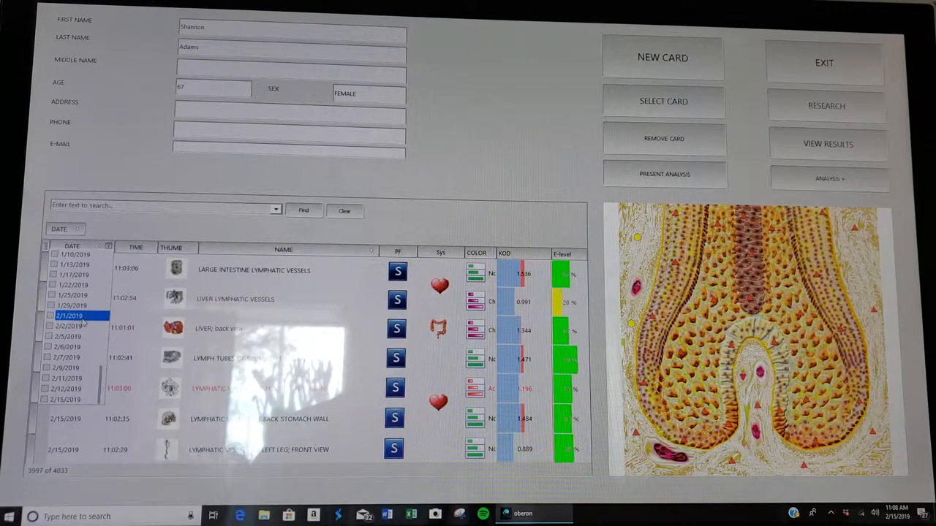
# Filter the analyses to the 2/15/2019 scan date, showing that day's brain analyses.
pyautogui.click(66, 399)
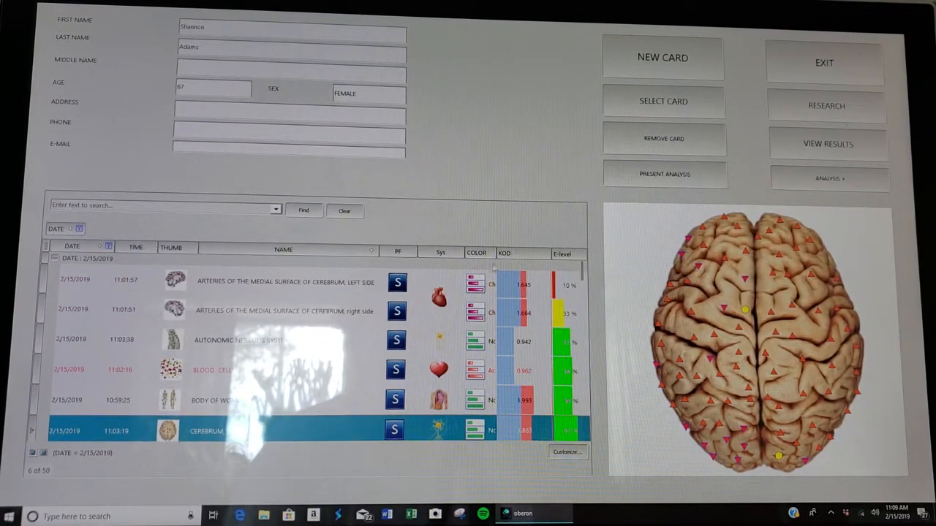
pyautogui.click(503, 253)
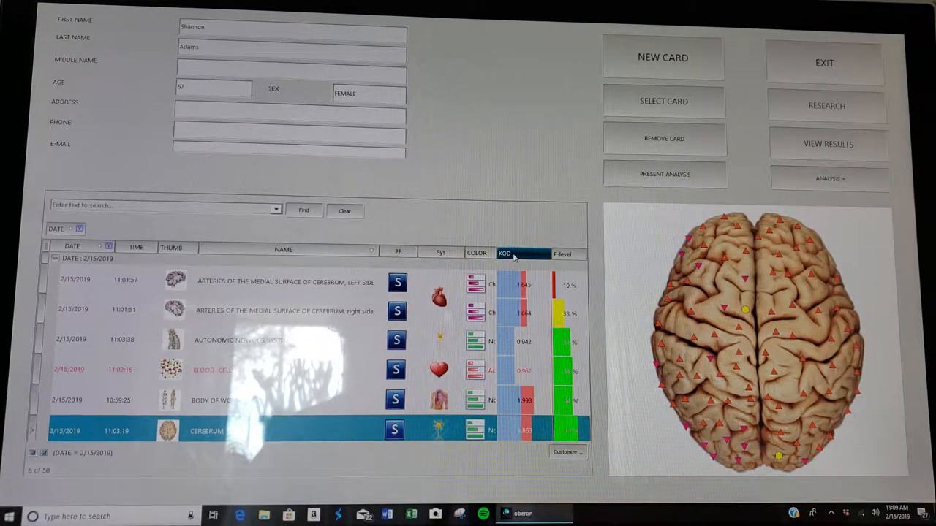
# Sort by the KOD column and scroll the 2/15/2019 list to the Gastric Glands row.
pyautogui.click(504, 253)
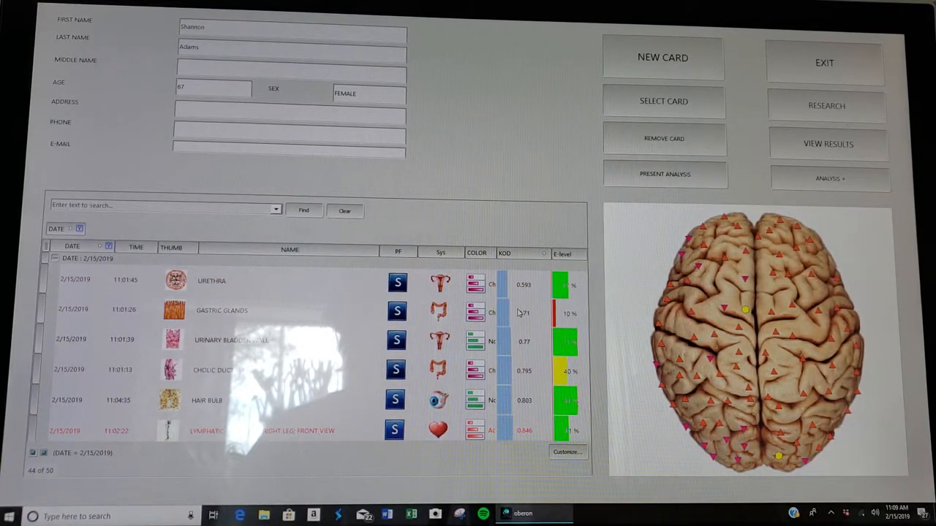
pyautogui.scroll(-3)
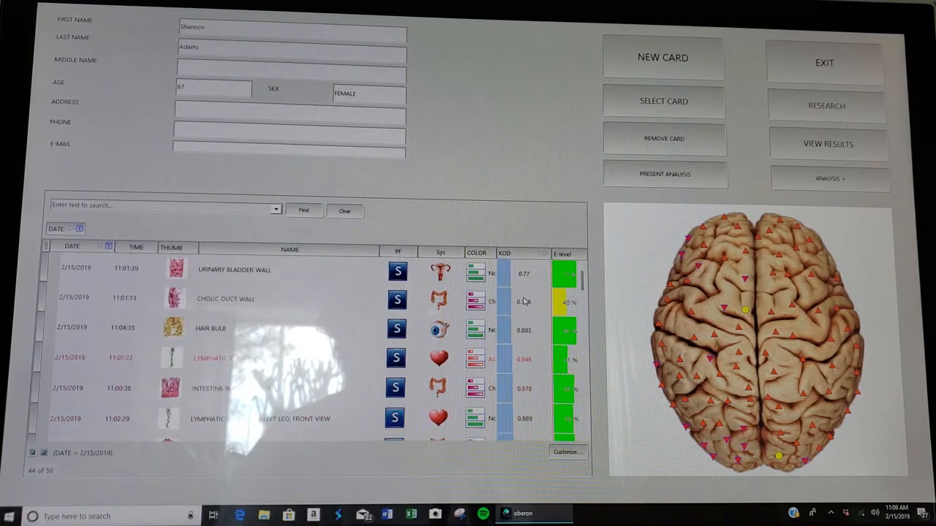
pyautogui.click(503, 254)
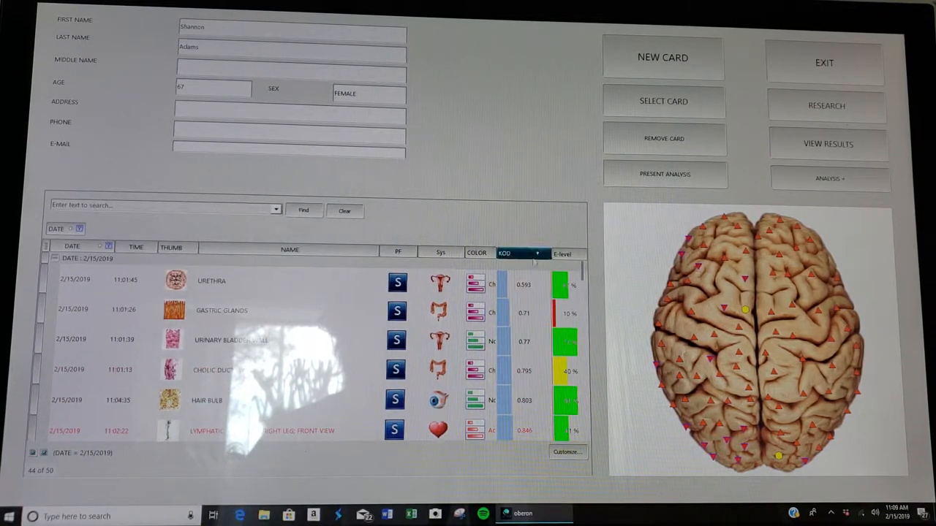
pyautogui.click(523, 255)
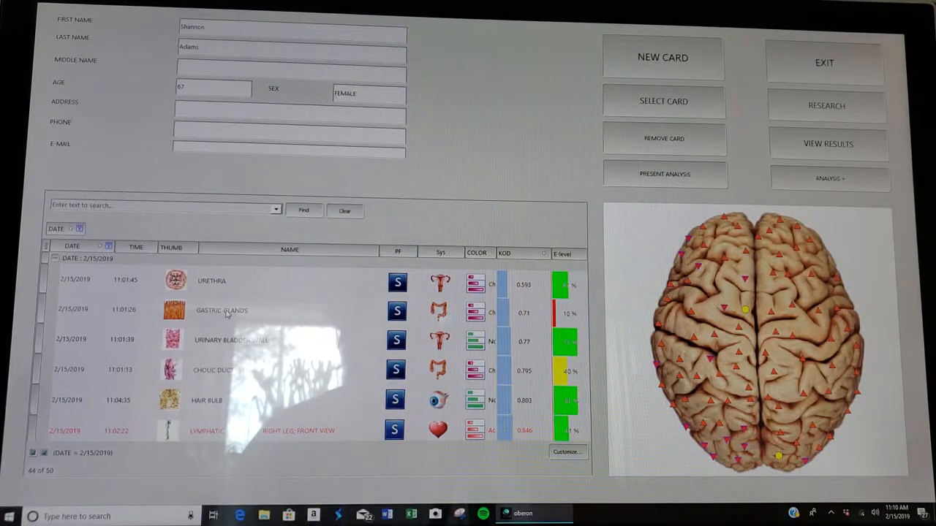
pyautogui.click(222, 310)
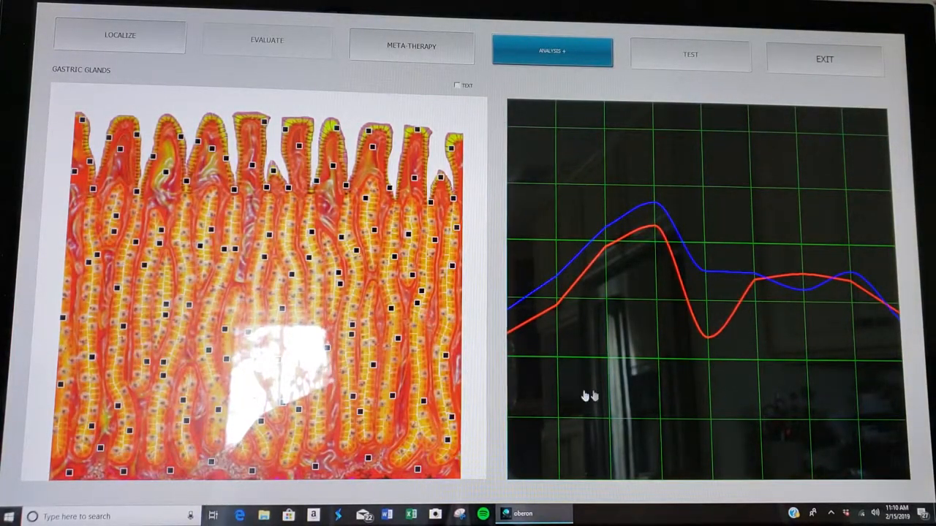
pyautogui.moveTo(673, 278)
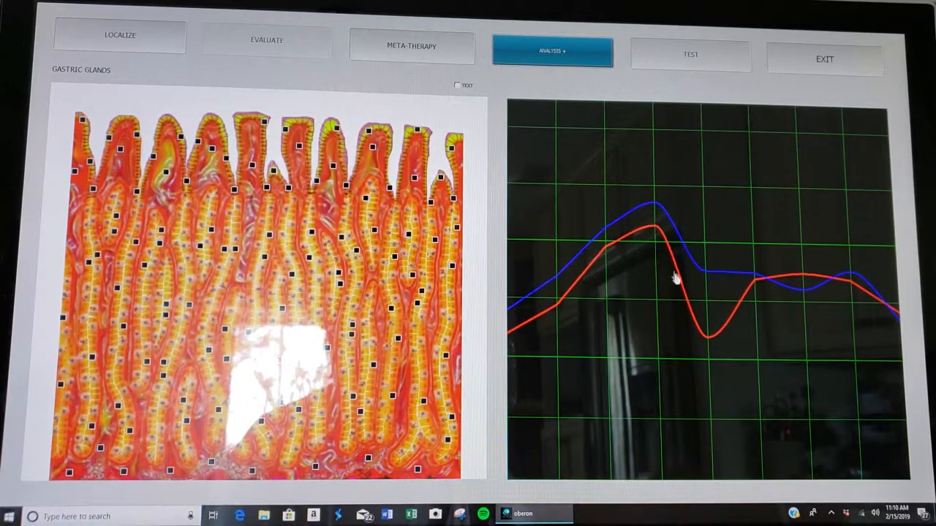
pyautogui.moveTo(614, 245)
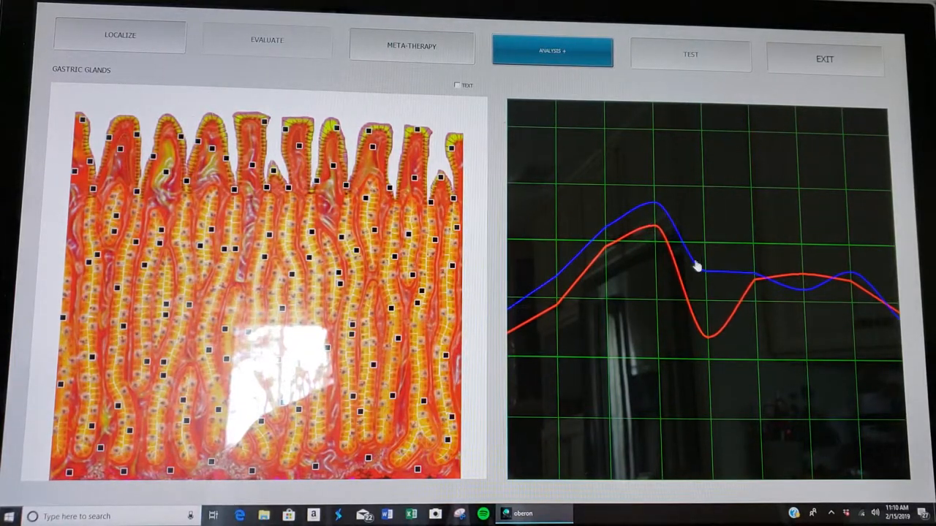
pyautogui.moveTo(617, 285)
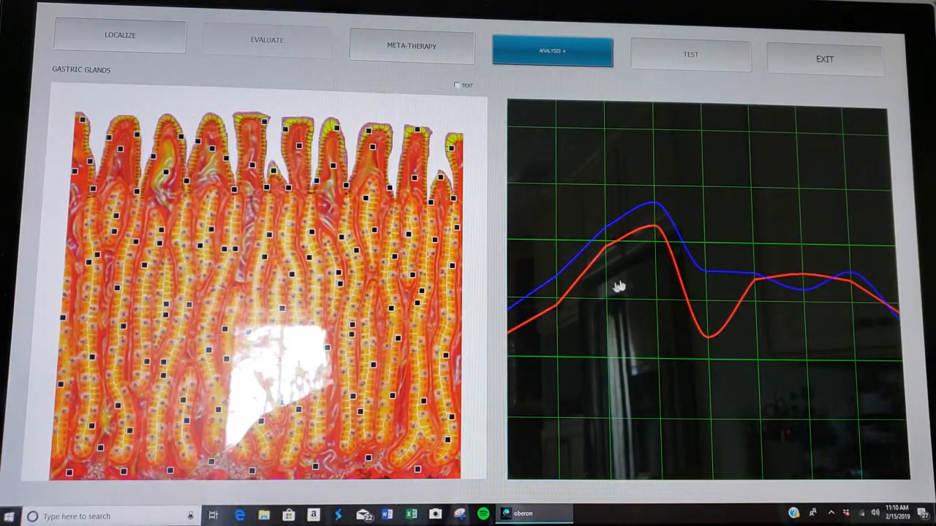
pyautogui.moveTo(646, 235)
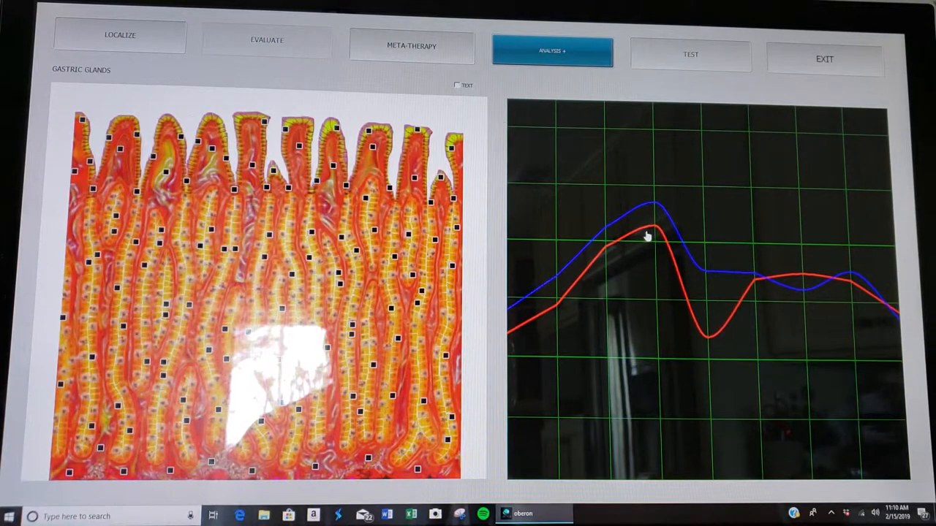
pyautogui.moveTo(655, 310)
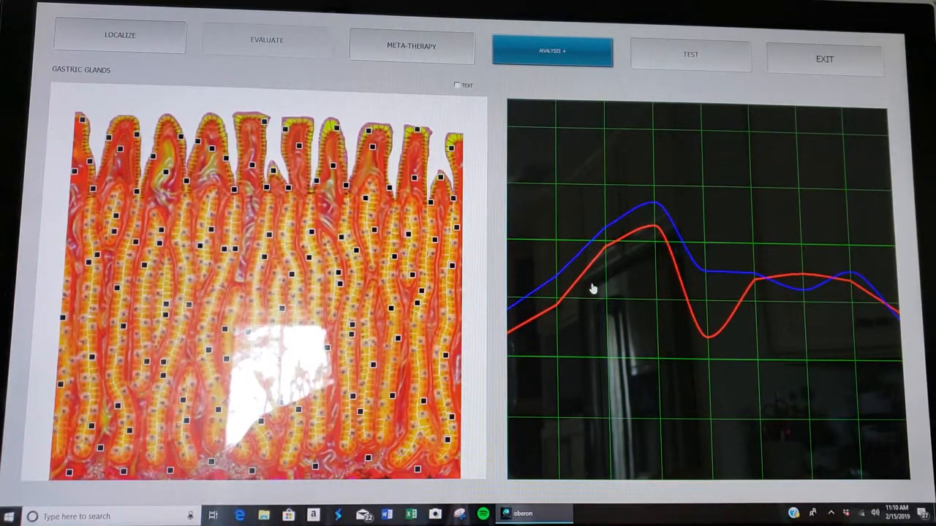
pyautogui.moveTo(515, 324)
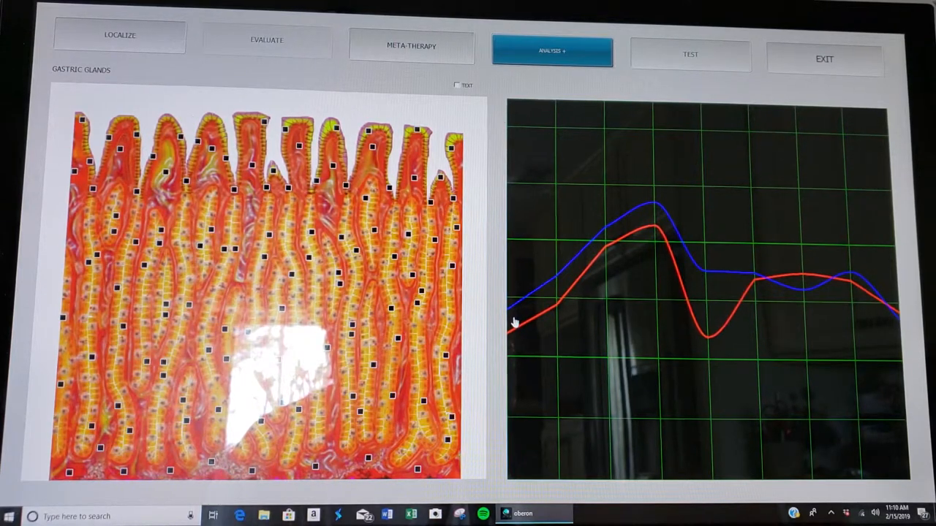
pyautogui.moveTo(640, 226)
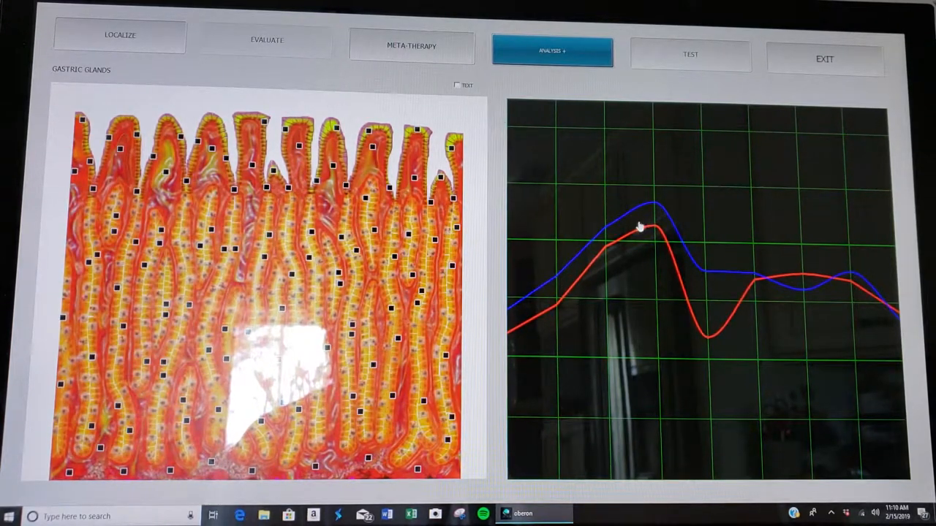
pyautogui.moveTo(734, 281)
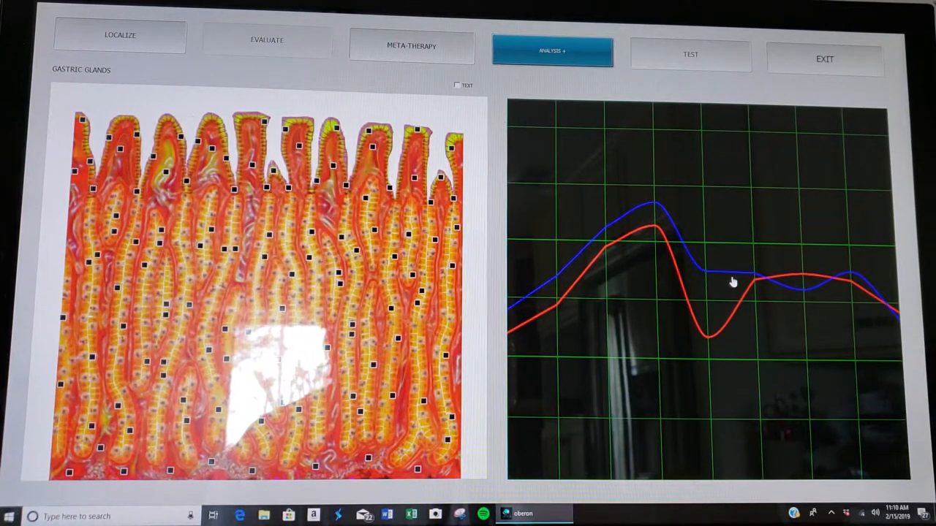
pyautogui.moveTo(860, 292)
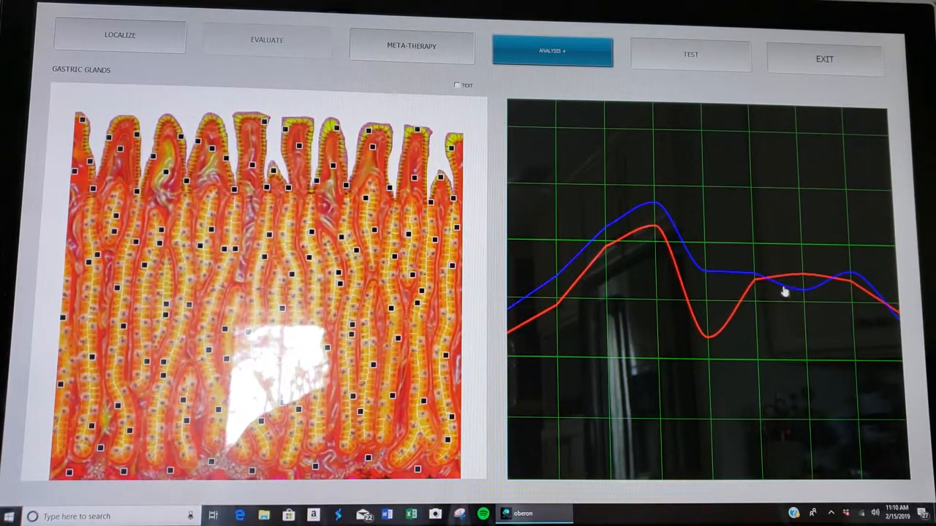
pyautogui.moveTo(744, 310)
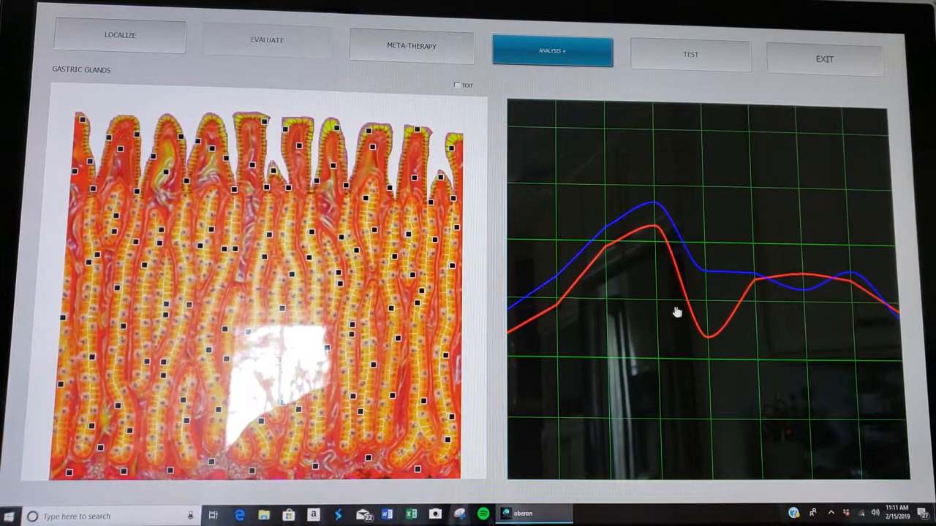
pyautogui.moveTo(696, 228)
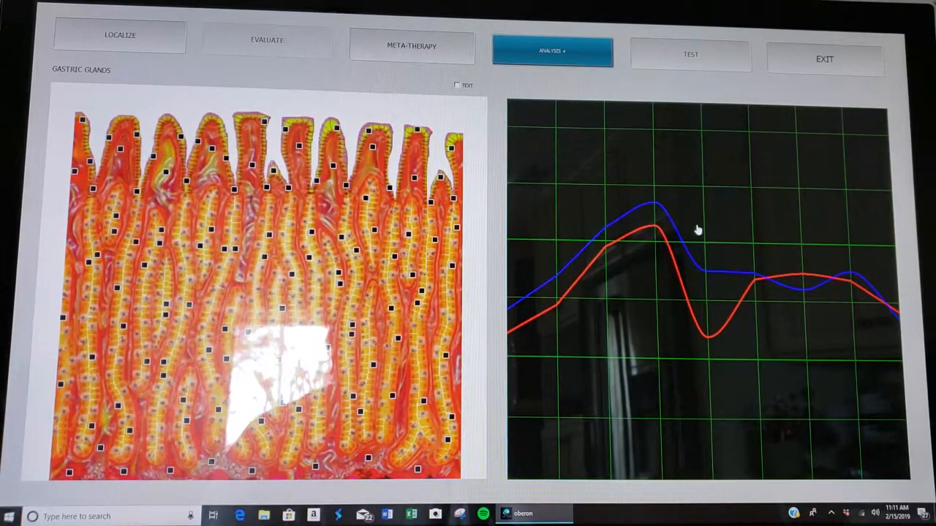
pyautogui.moveTo(807, 281)
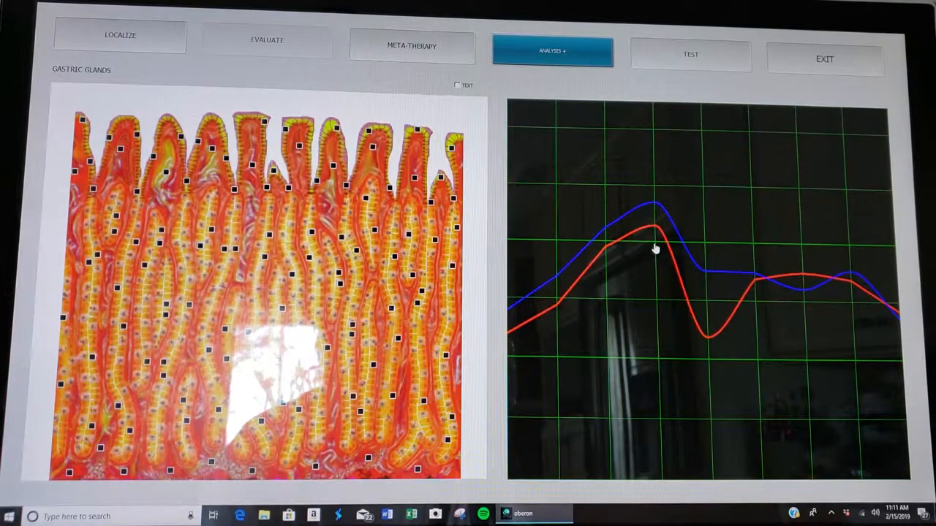
pyautogui.moveTo(671, 277)
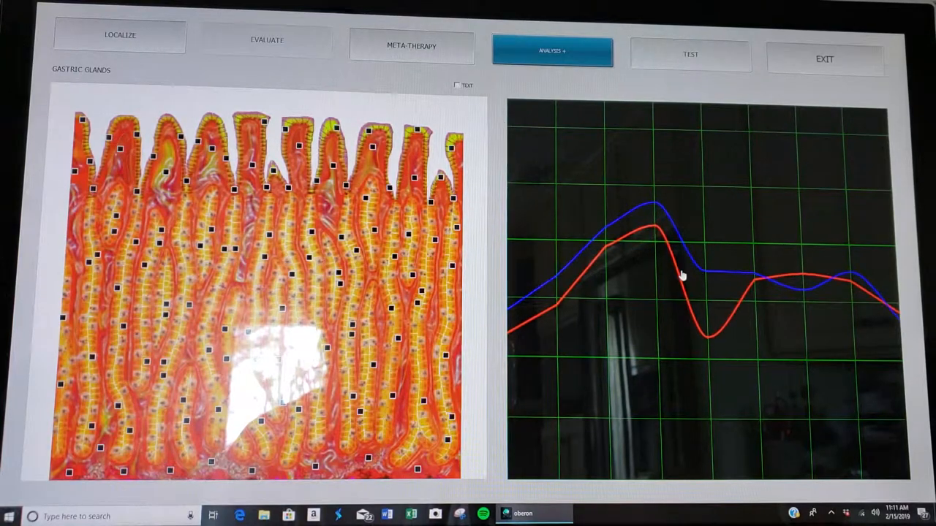
# Select catarrhal gastritis in the gastric glands similarity list and run AUTO MODEL on the findings.
pyautogui.click(553, 49)
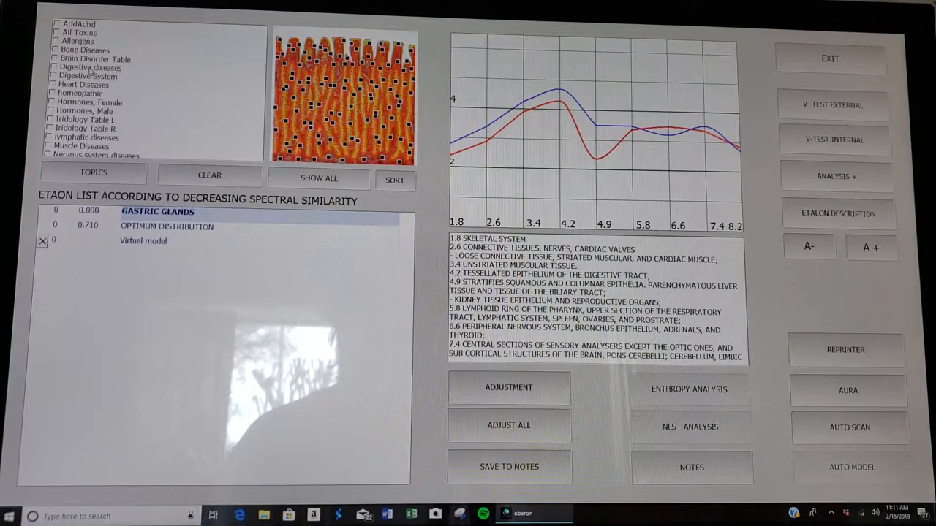
pyautogui.scroll(-3)
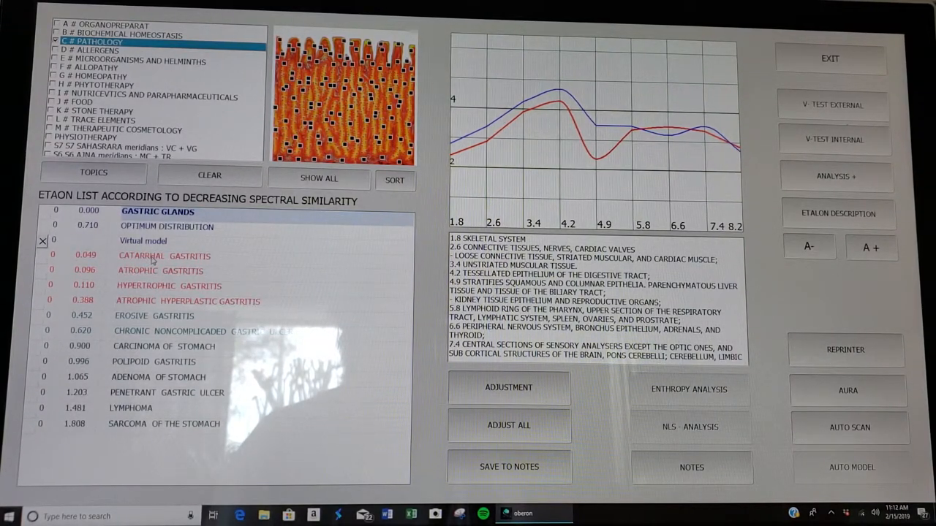
pyautogui.click(164, 256)
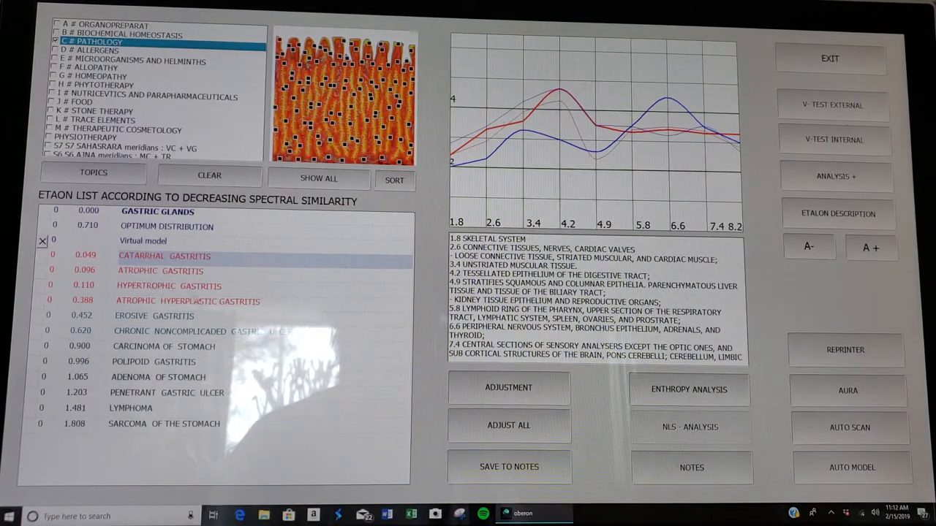
pyautogui.click(509, 426)
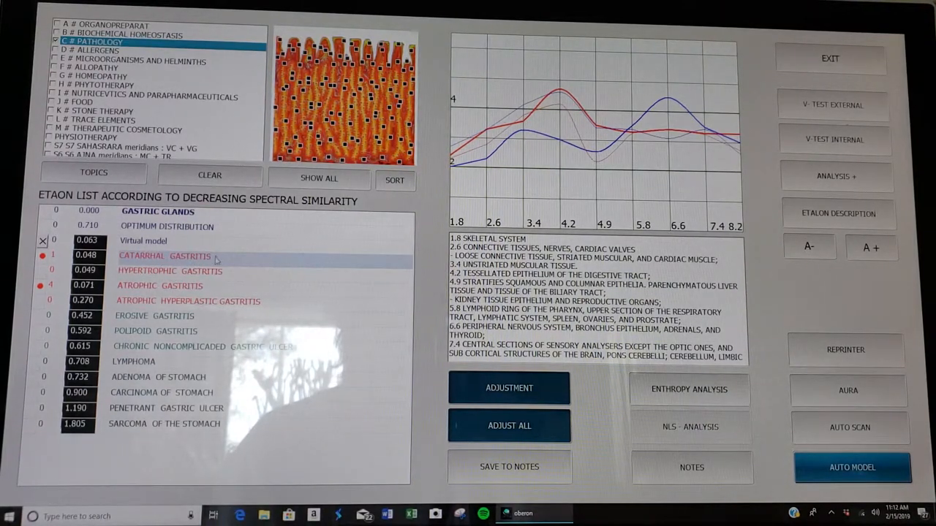
# Read the catarrhal gastritis etalon description, then run the internal V-test on the gastric glands.
pyautogui.click(838, 214)
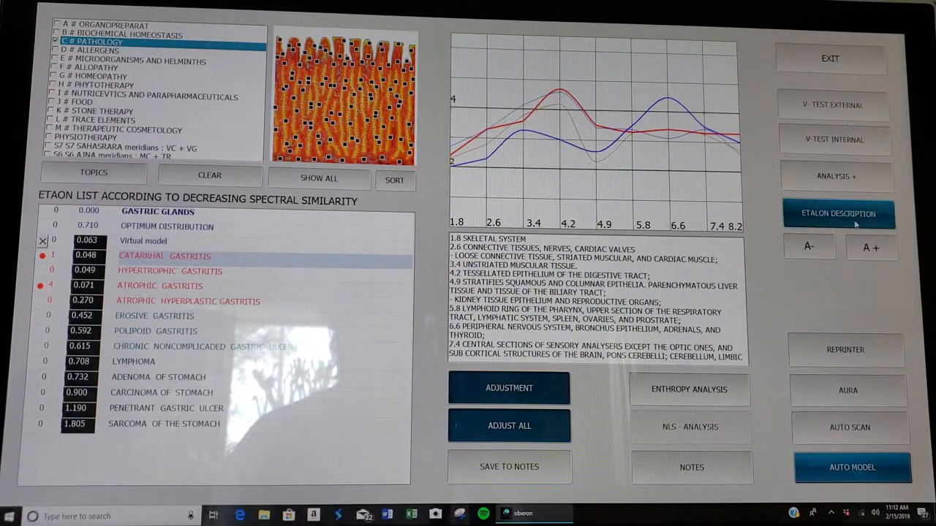
pyautogui.click(839, 213)
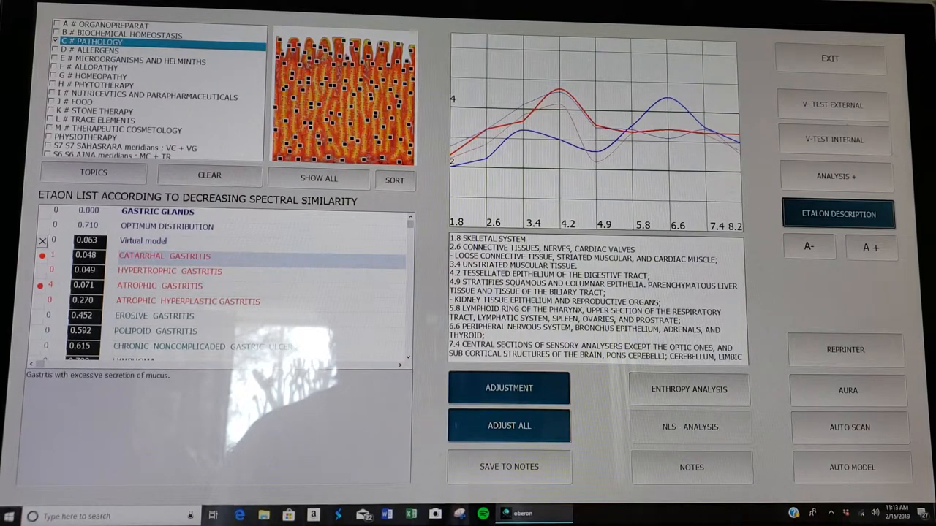
pyautogui.click(834, 141)
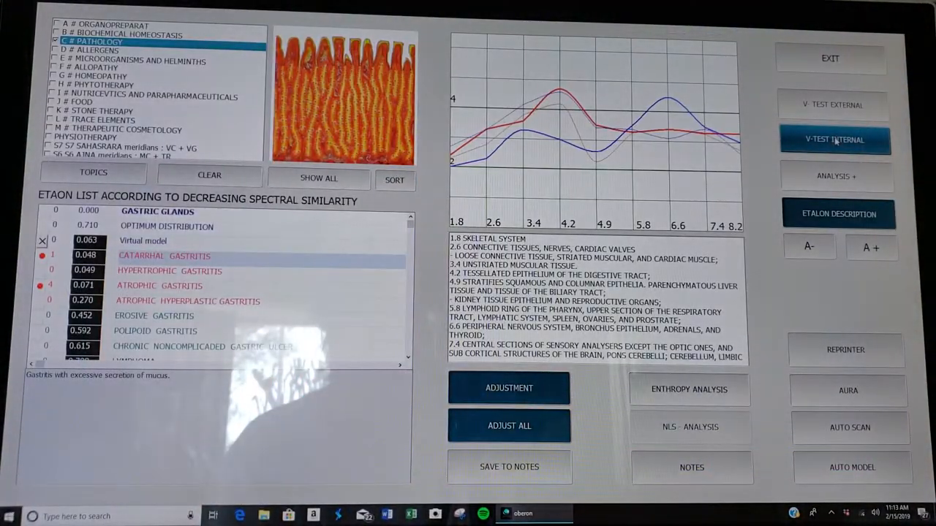
# Move from the gastric glands analysis into the localize/evaluate/meta-therapy treatment screen.
pyautogui.click(833, 140)
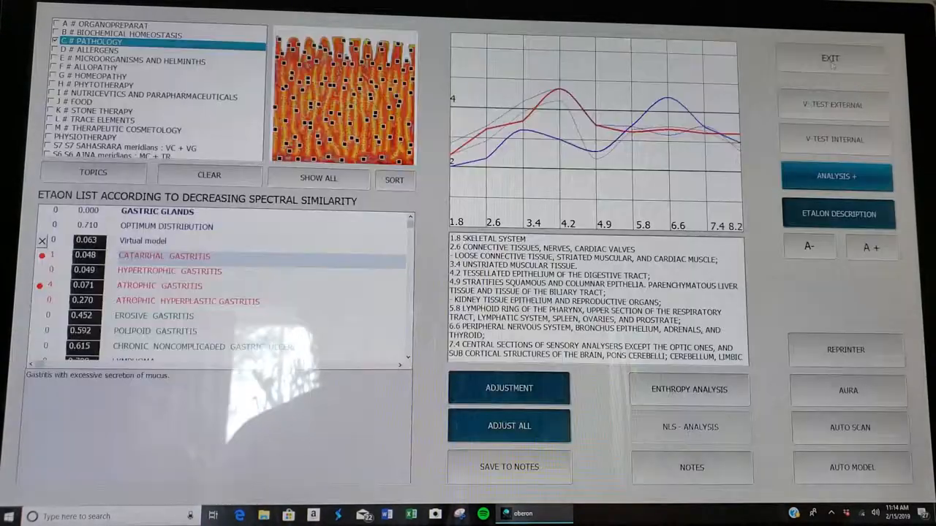
pyautogui.click(831, 59)
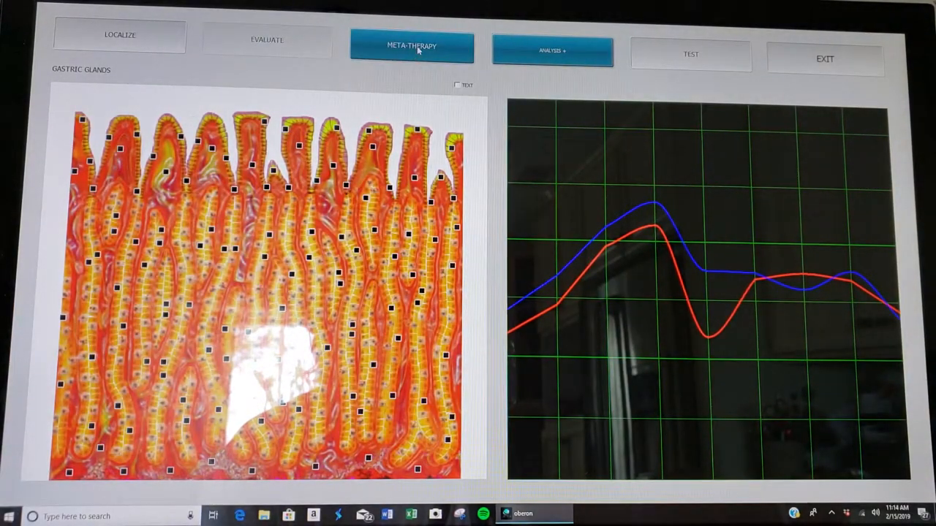
# Run a gastric glands meta-therapy session through stages 1–6 and return to the treatment screen.
pyautogui.click(410, 45)
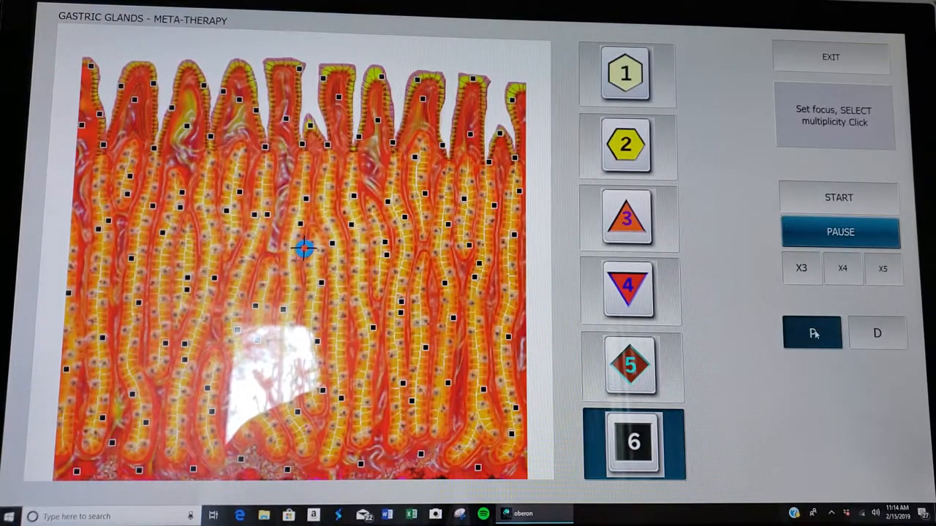
pyautogui.click(877, 333)
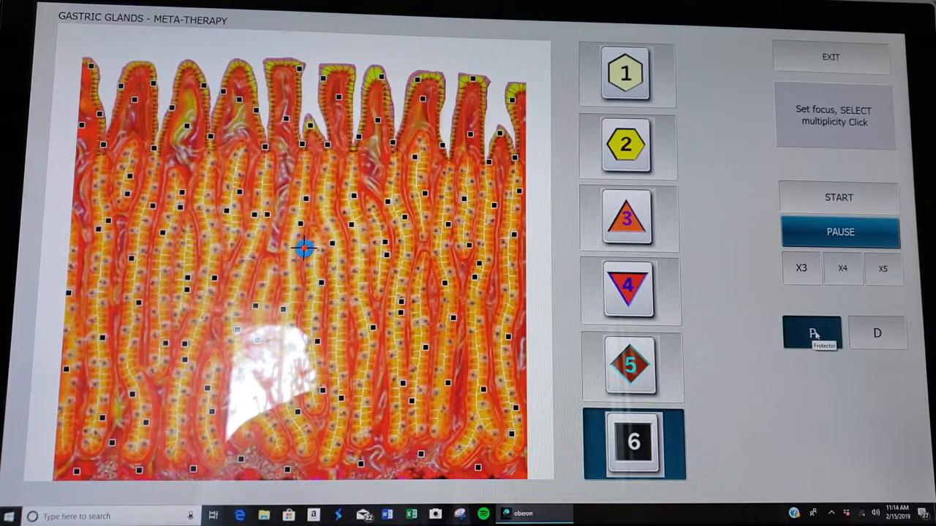
pyautogui.click(801, 269)
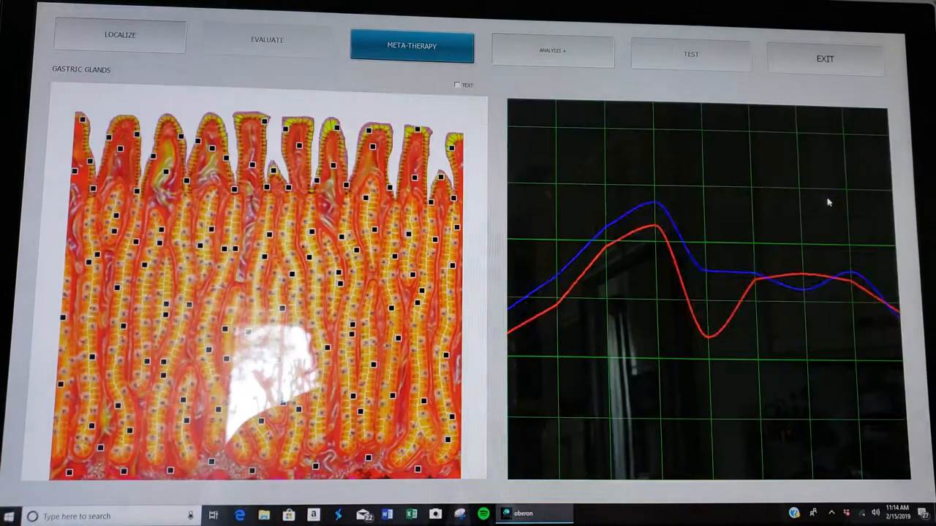
# Start a second gastric glands meta-therapy session with X5 multiplicity.
pyautogui.click(412, 46)
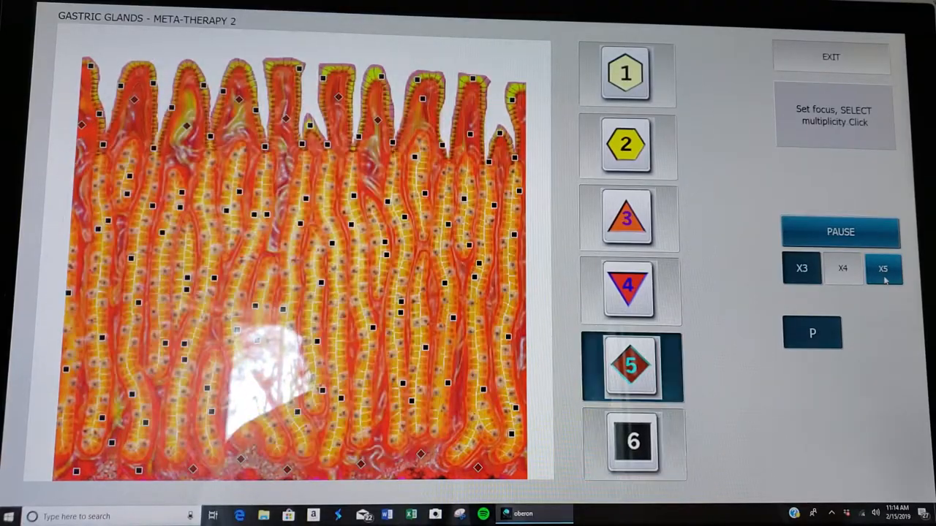
pyautogui.click(631, 441)
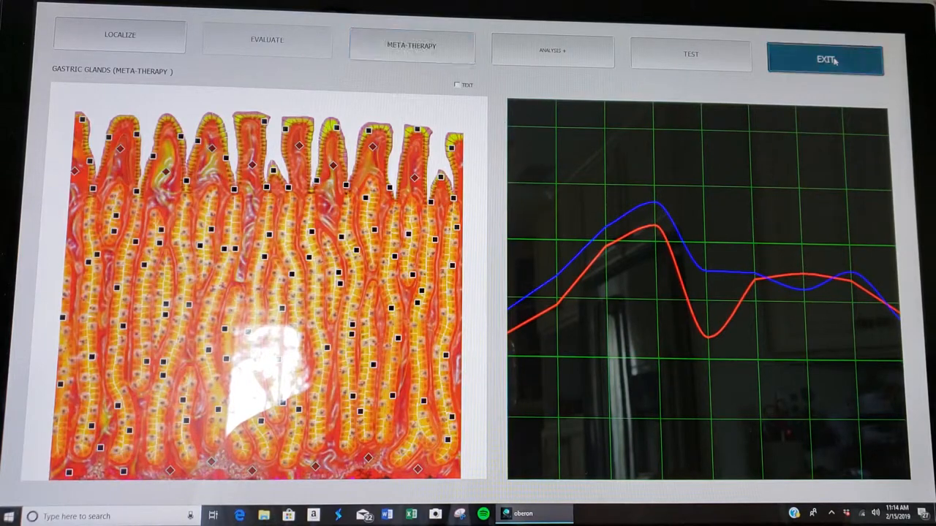
# Exit the treatment screen and switch the gastric glands etalons to Microorganisms and Helminths.
pyautogui.click(825, 58)
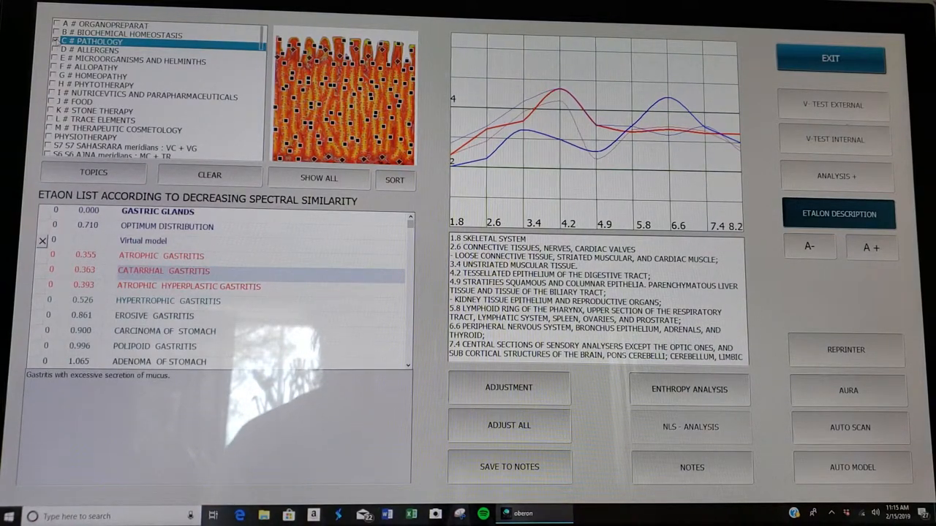
pyautogui.click(135, 60)
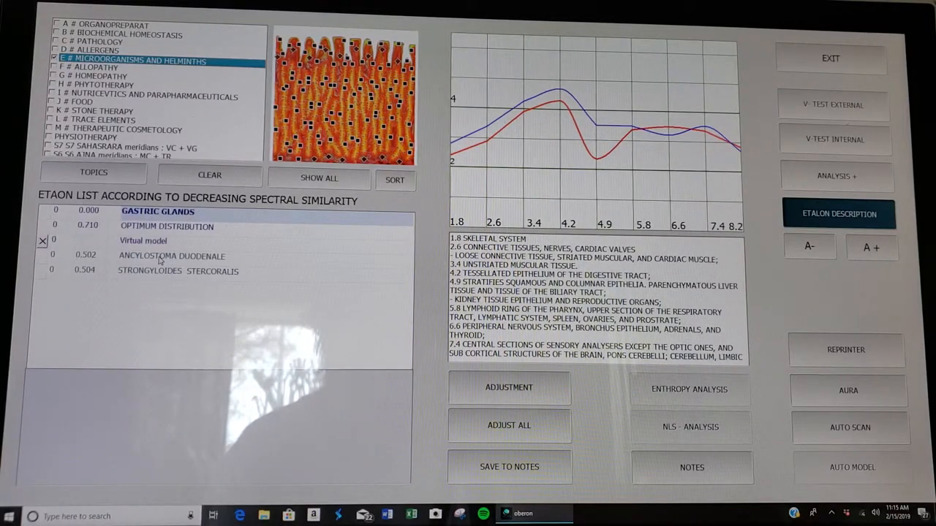
# Select Ancylostoma duodenale among the helminth matches and run AUTO MODEL.
pyautogui.click(172, 256)
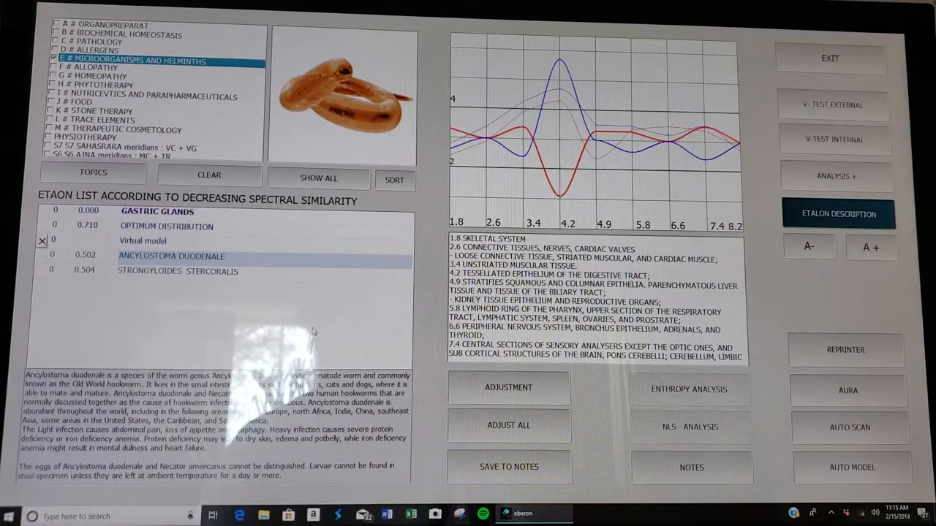
pyautogui.click(851, 468)
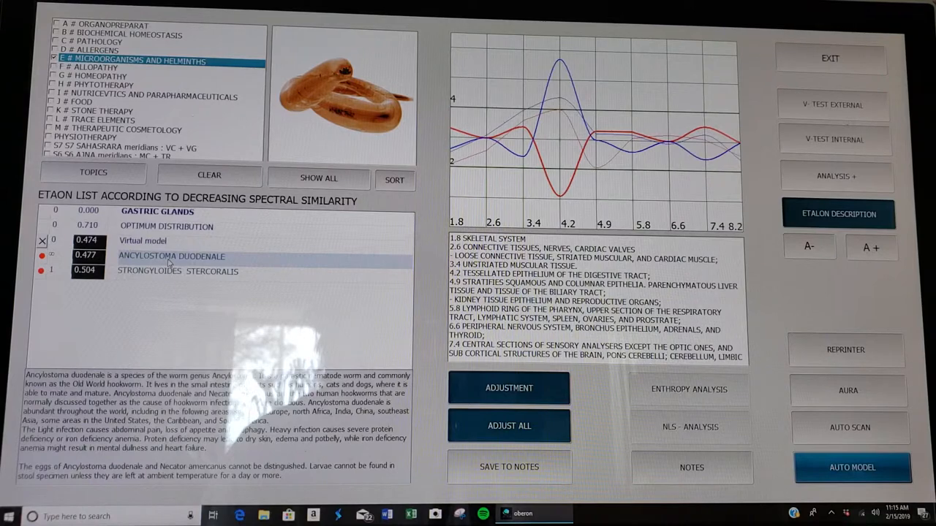
# Launch a therapy session against Ancylostoma duodenale in the gastric glands.
pyautogui.click(835, 175)
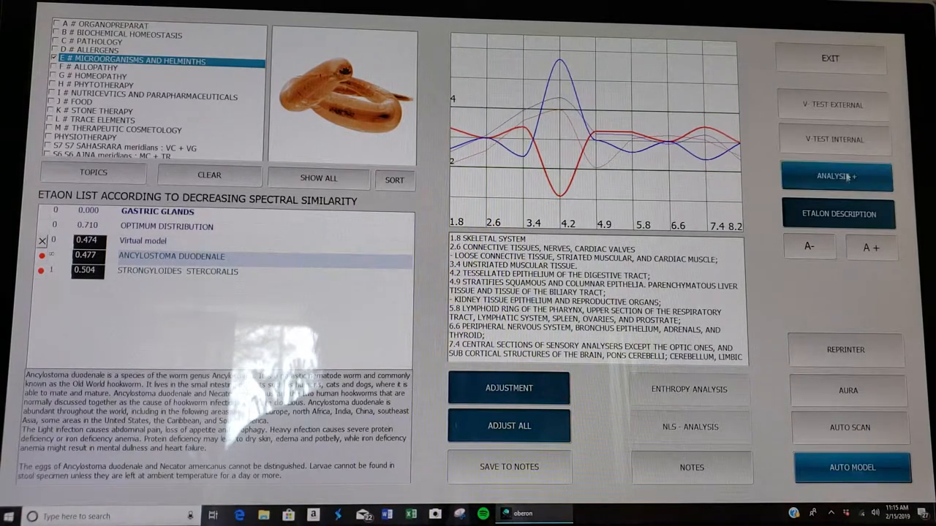
pyautogui.click(835, 140)
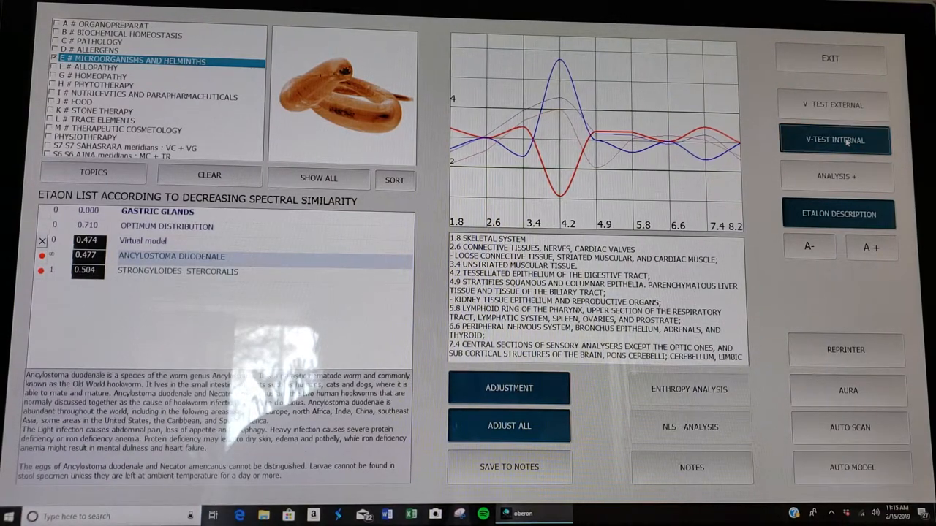
pyautogui.click(833, 140)
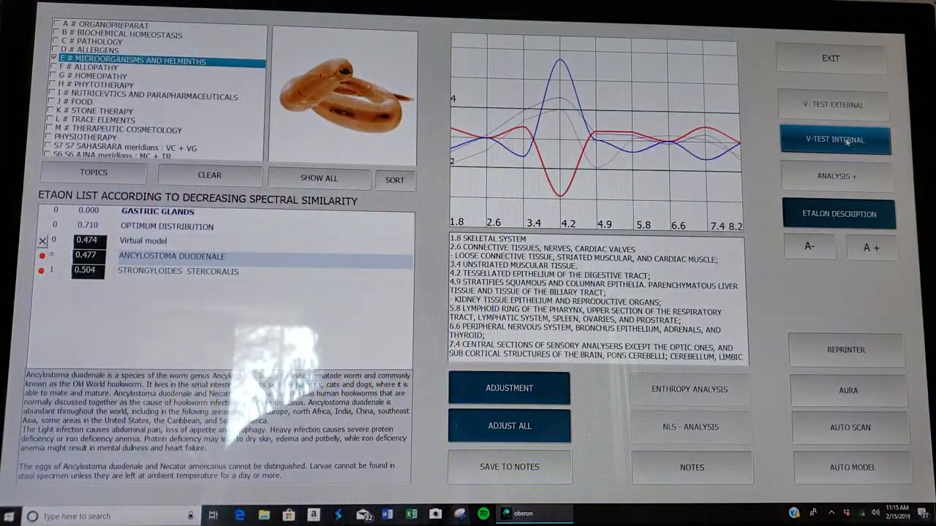
pyautogui.click(835, 140)
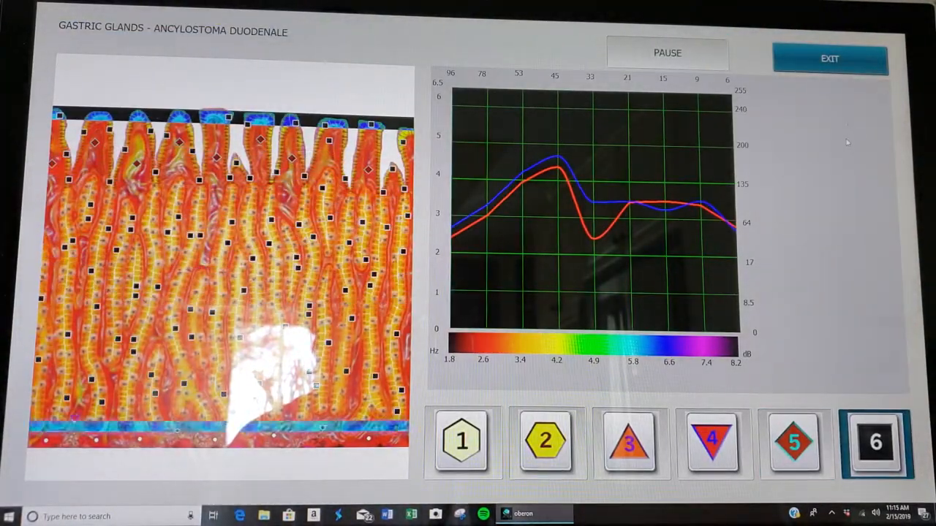
# Finish the therapy and compare the gastric glands meta-therapy scan with the Ancylostoma duodenale session.
pyautogui.click(831, 58)
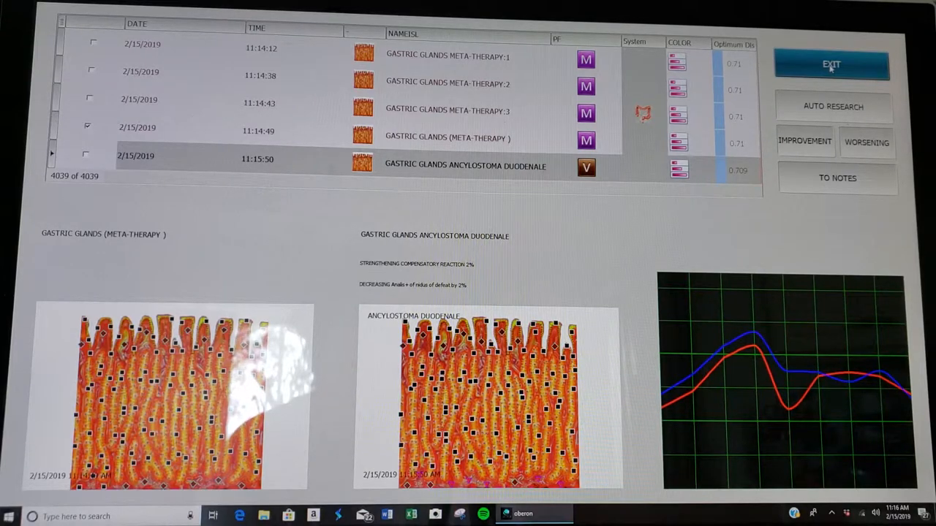
# Exit the Analysis+ comparison back to the gastric glands etalon analysis screen.
pyautogui.click(831, 64)
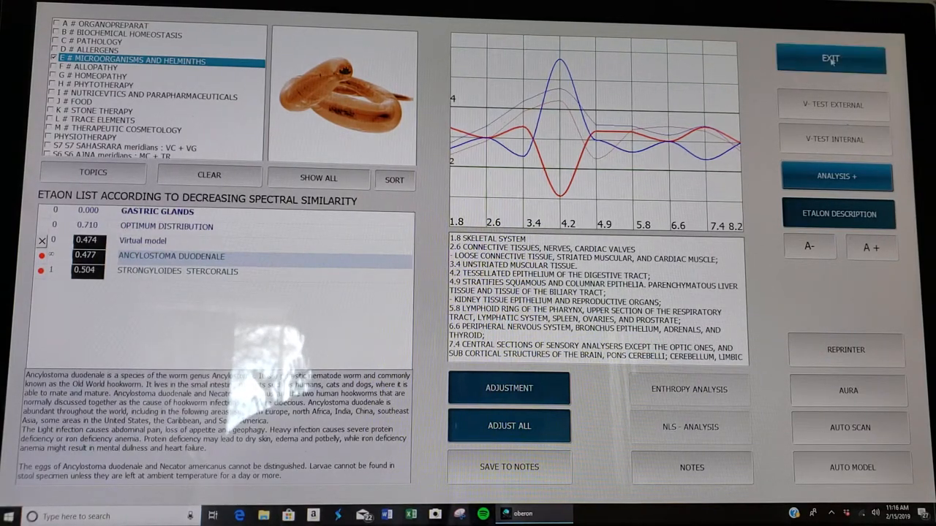
# Exit the analysis screen back to the patient card's list of dated scans.
pyautogui.click(830, 58)
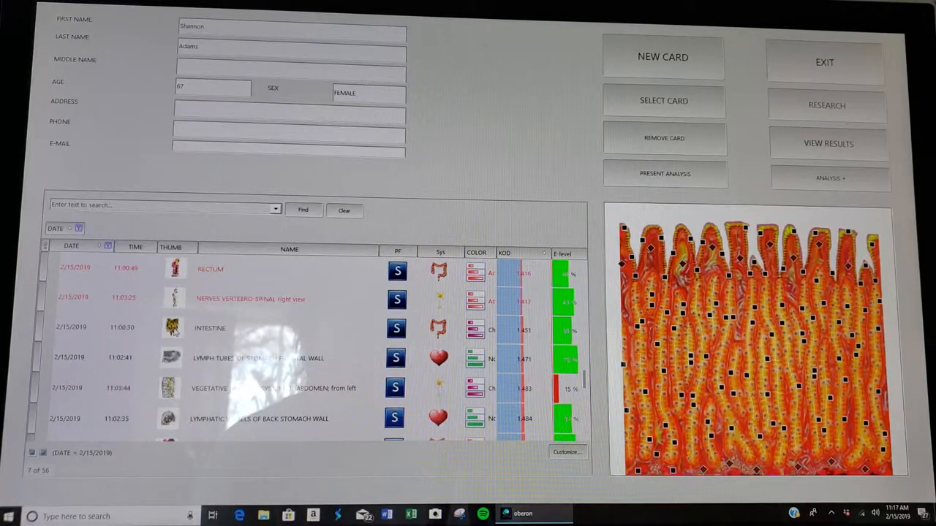
# Select the INTESTINE record in the scan list and open its analysis.
pyautogui.click(210, 327)
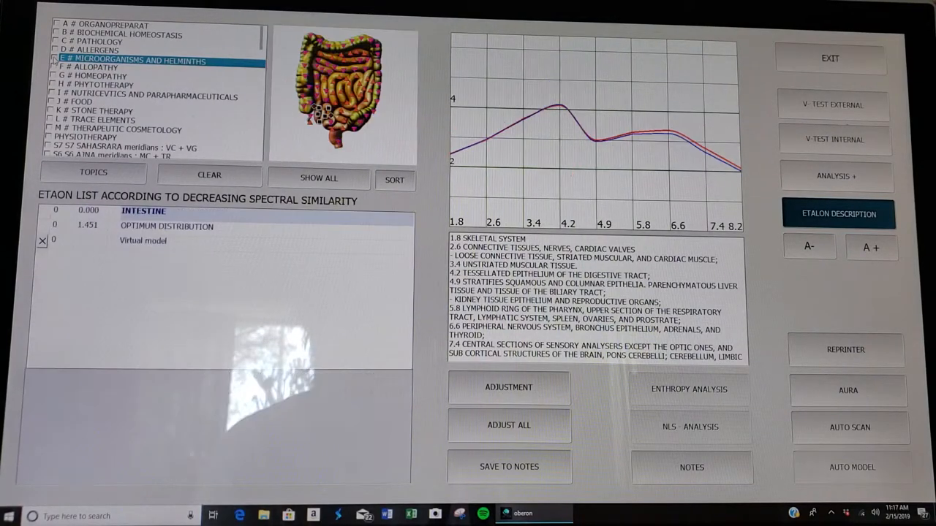
# Overlay the Enteritis and Gastroenteritis patterns on the intestine scan, then select Intestinal Dysbacteriosis.
pyautogui.click(102, 41)
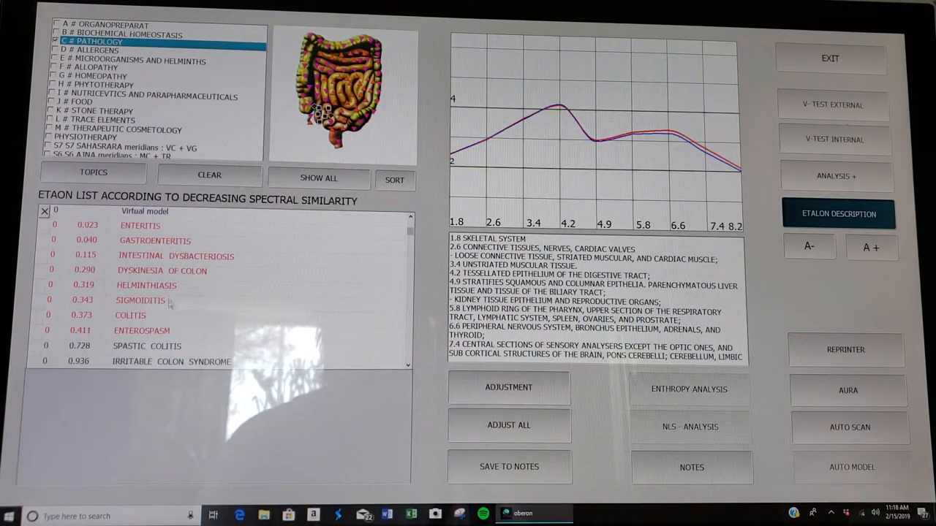
pyautogui.click(140, 225)
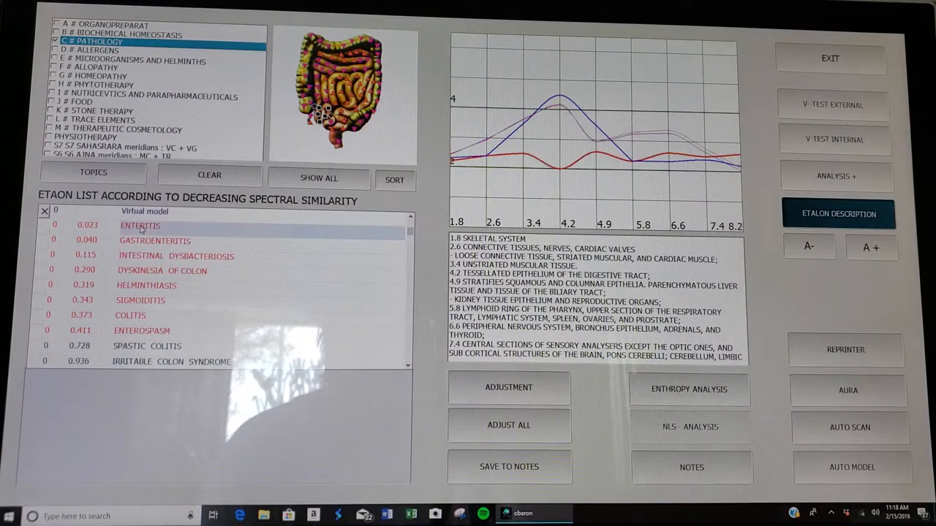
pyautogui.click(509, 425)
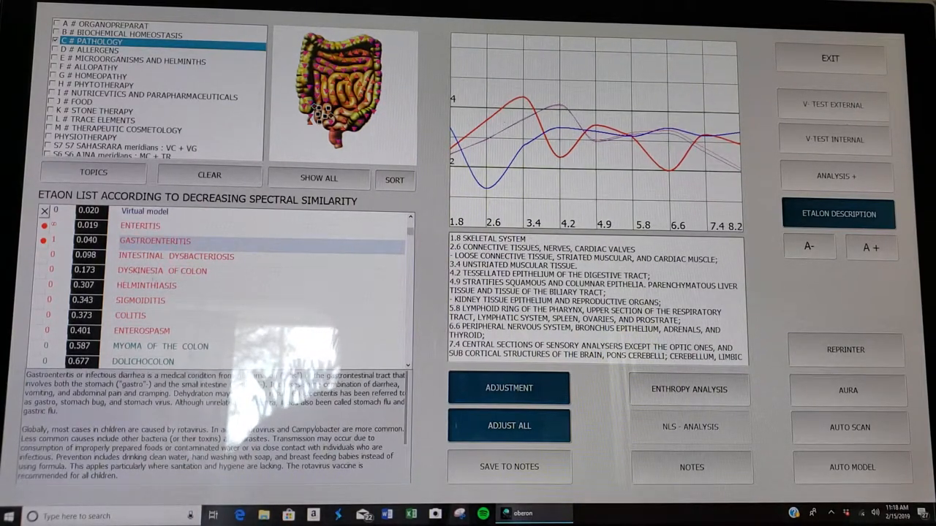
pyautogui.click(177, 255)
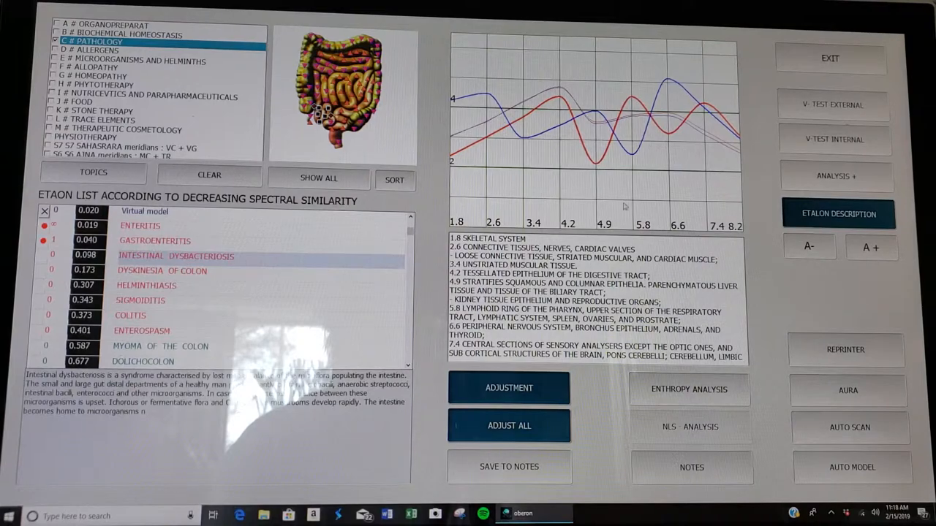
# Run the internal vegetative test (V-TEST INTERNAL) and switch on Analysis+ comparison with earlier scans.
pyautogui.click(833, 140)
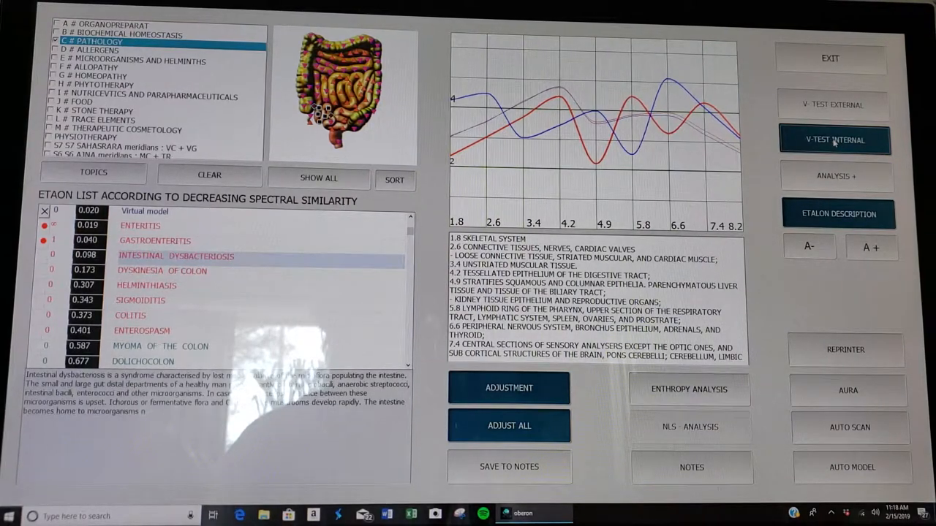
pyautogui.click(833, 140)
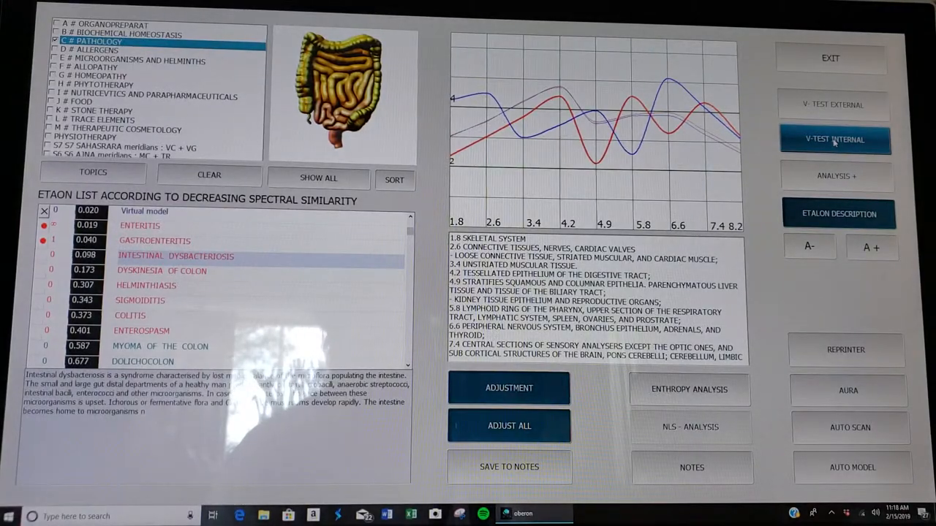
pyautogui.click(833, 139)
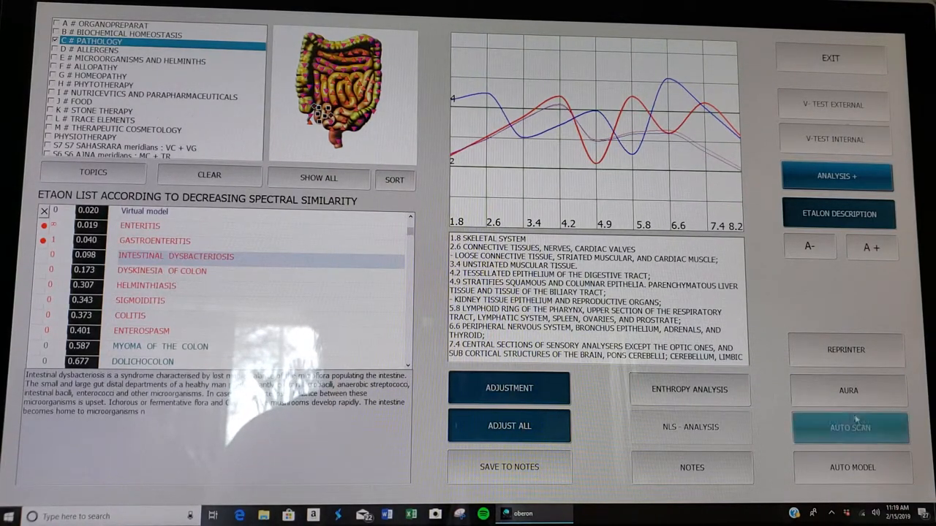
pyautogui.click(851, 427)
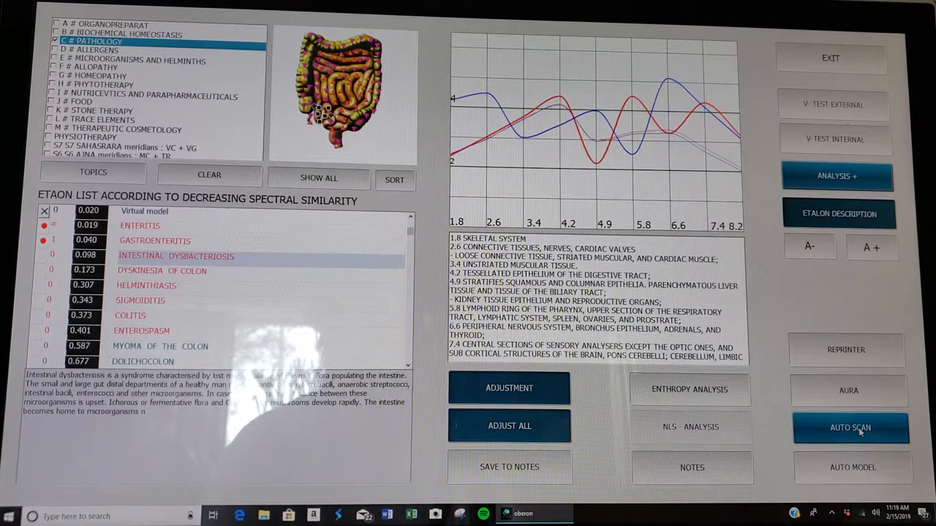
# Review pathology similarity values across scans, then list the Microorganisms and Helminths category for the intestine.
pyautogui.click(851, 427)
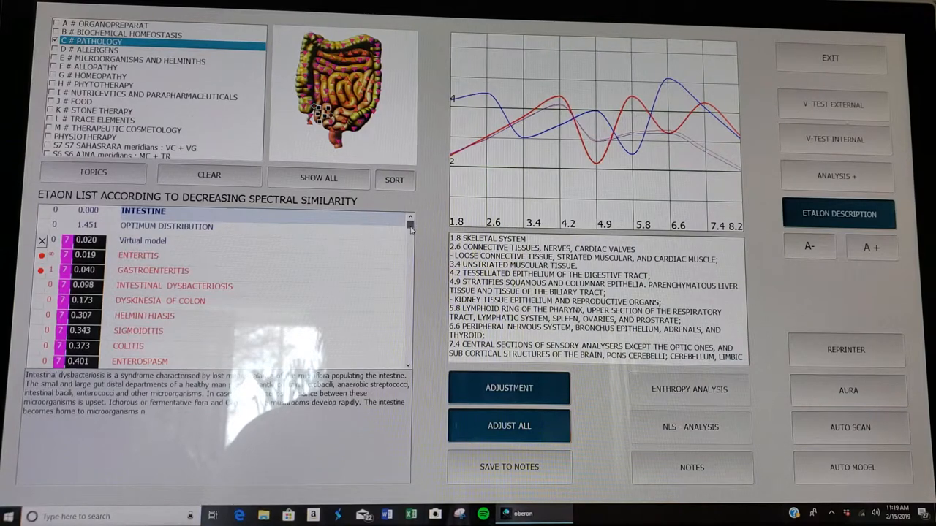
pyautogui.scroll(-3)
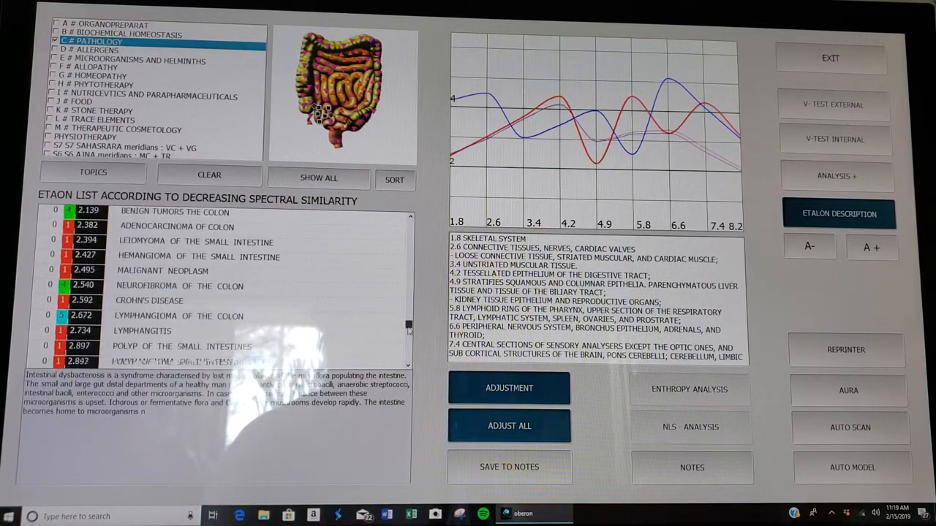
pyautogui.scroll(-3)
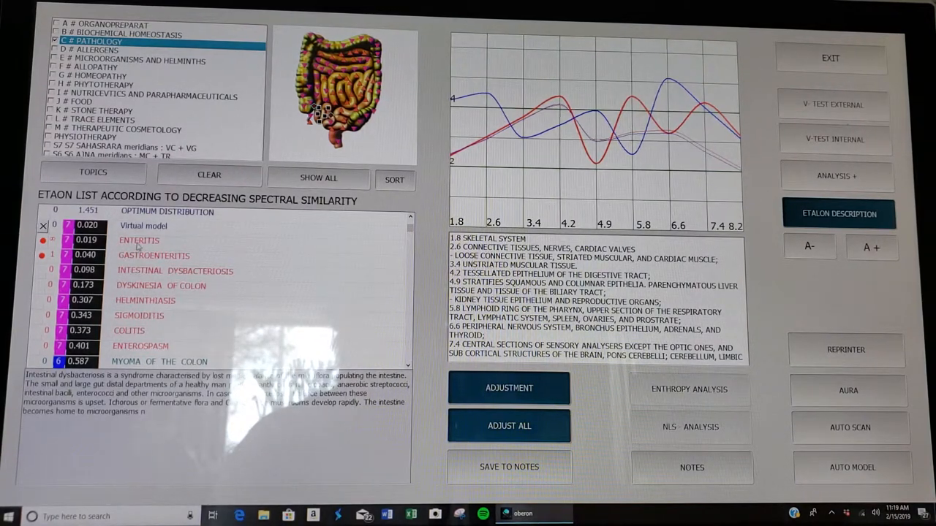
pyautogui.click(835, 139)
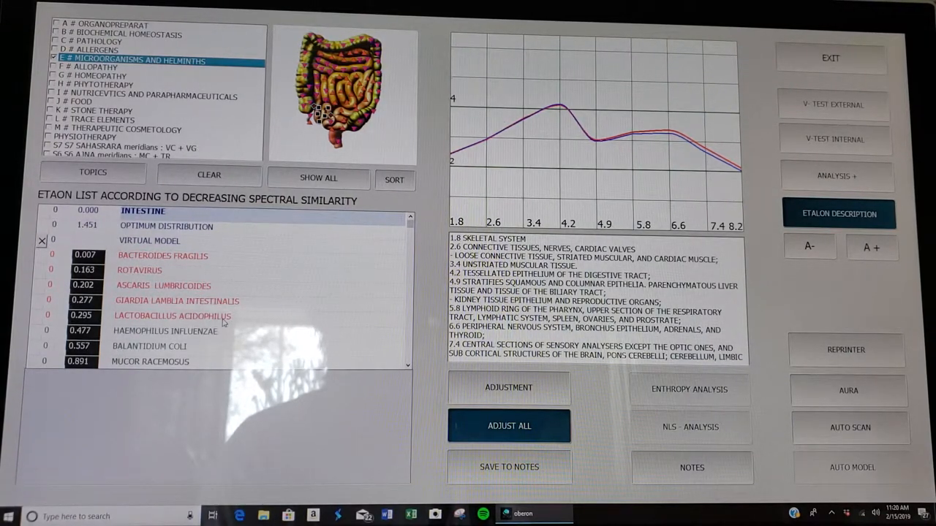
# Open the Lactobacillus acidophilus card index and run the SCAN over the listed intestinal pathogens.
pyautogui.click(173, 316)
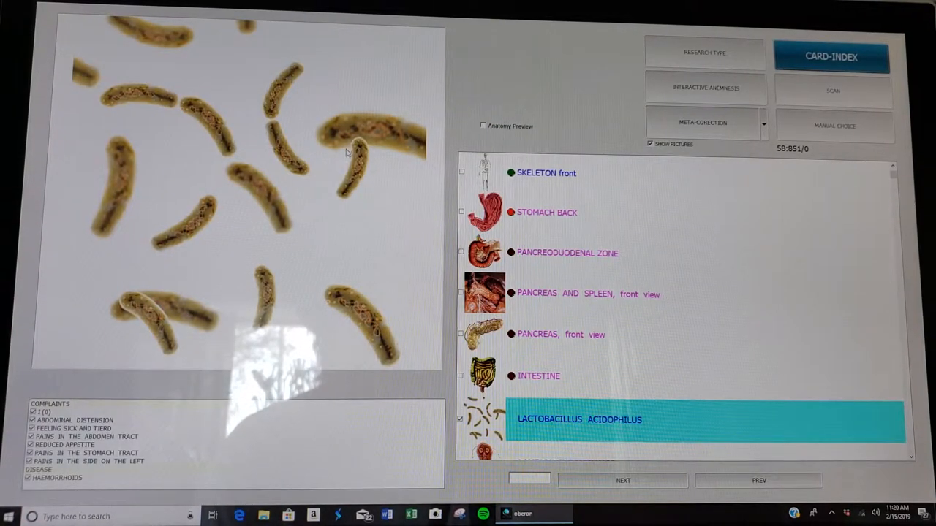
pyautogui.moveTo(328, 167)
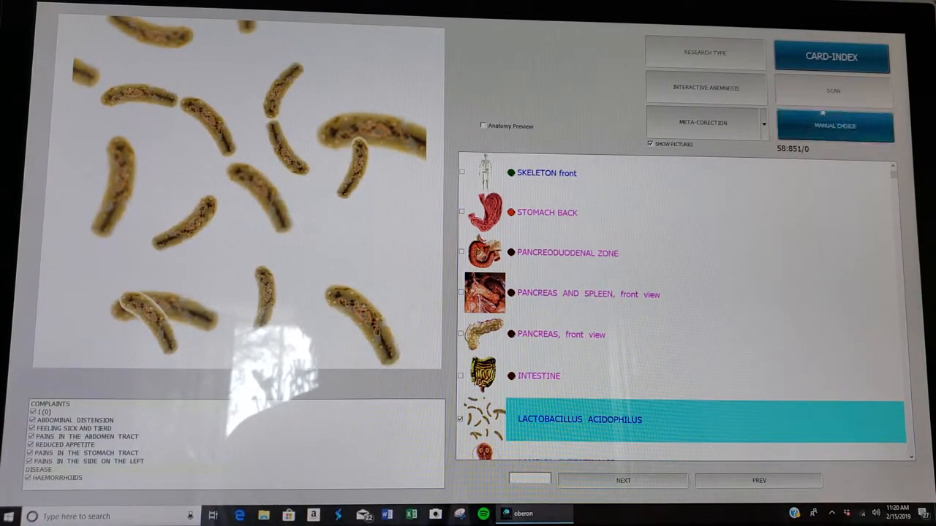
pyautogui.click(833, 91)
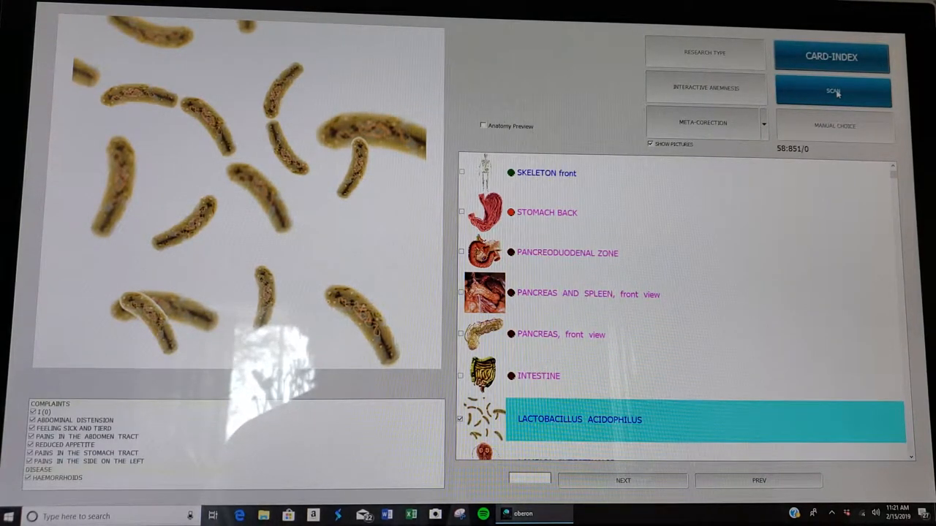
pyautogui.click(833, 91)
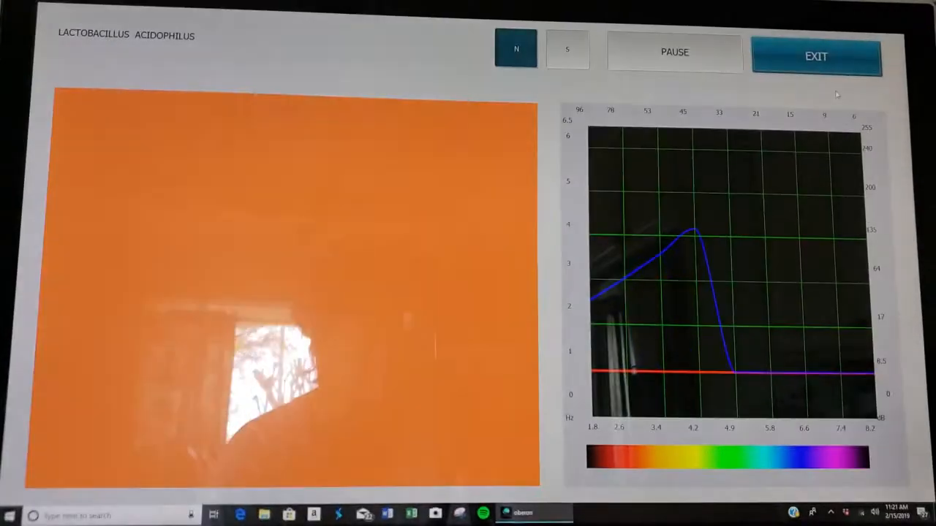
pyautogui.click(816, 55)
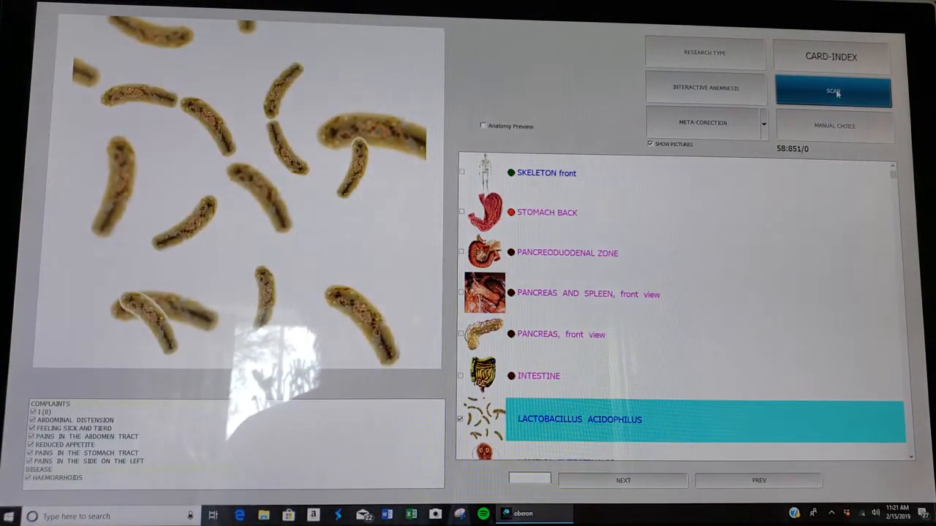
pyautogui.click(834, 91)
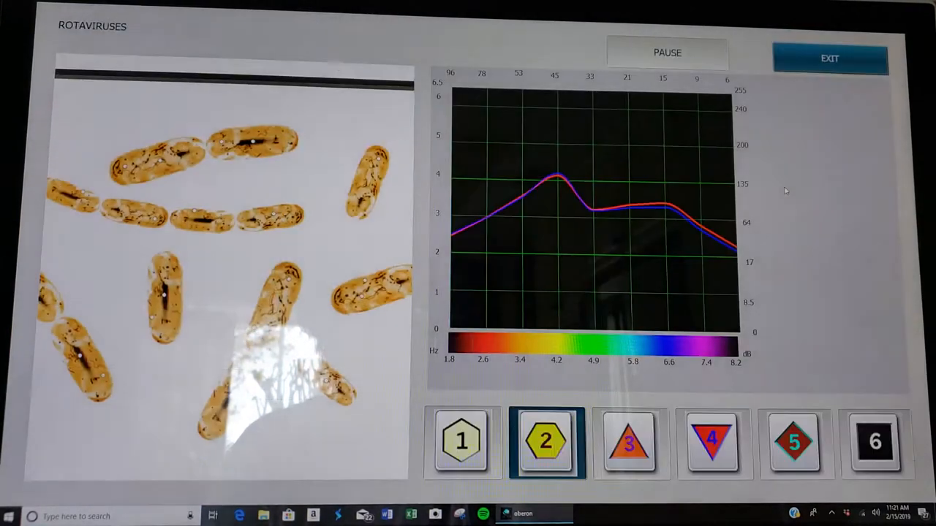
# Dismiss the research-done message and start the meta-therapy passes, stepping through the Ascaris lumbricoides stages.
pyautogui.click(831, 58)
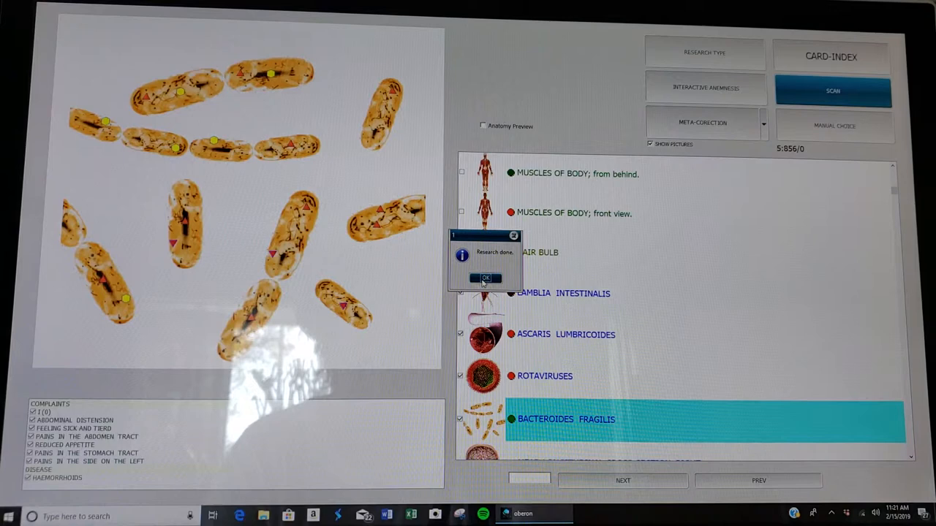
pyautogui.click(486, 277)
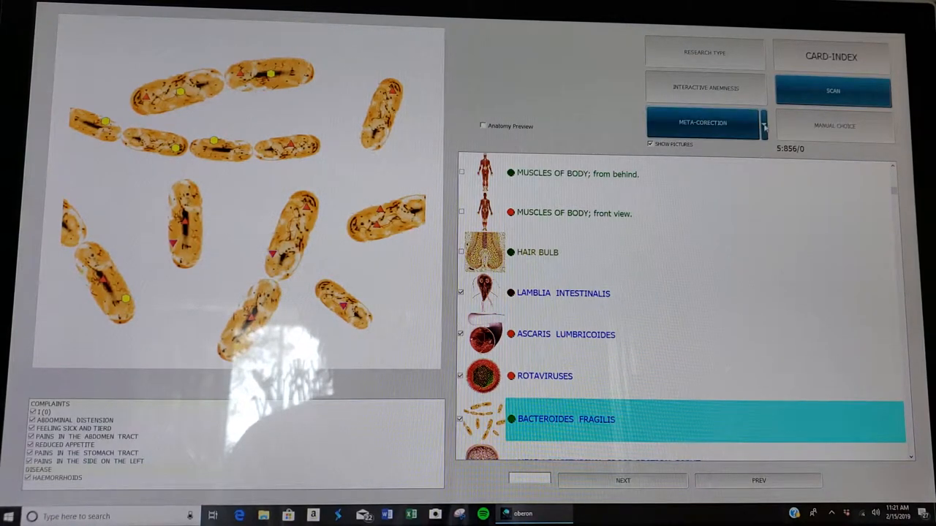
pyautogui.click(764, 123)
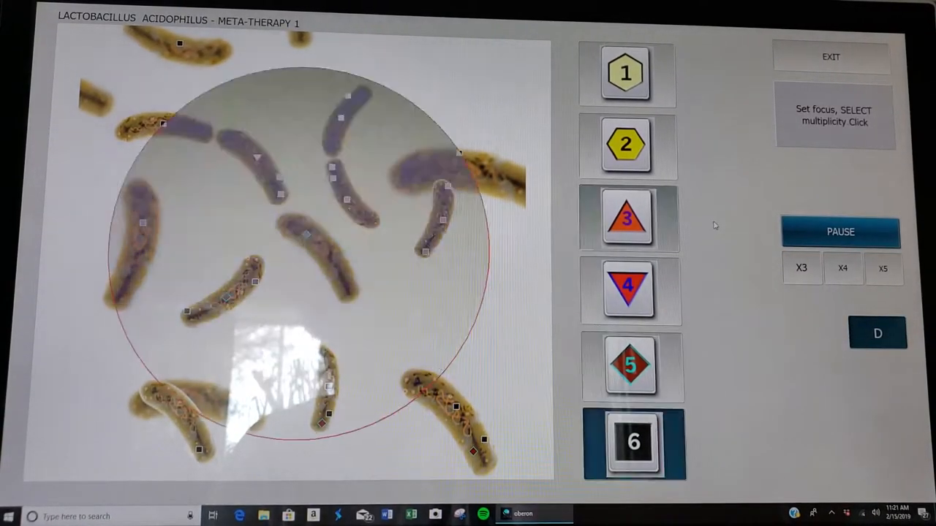
pyautogui.click(630, 365)
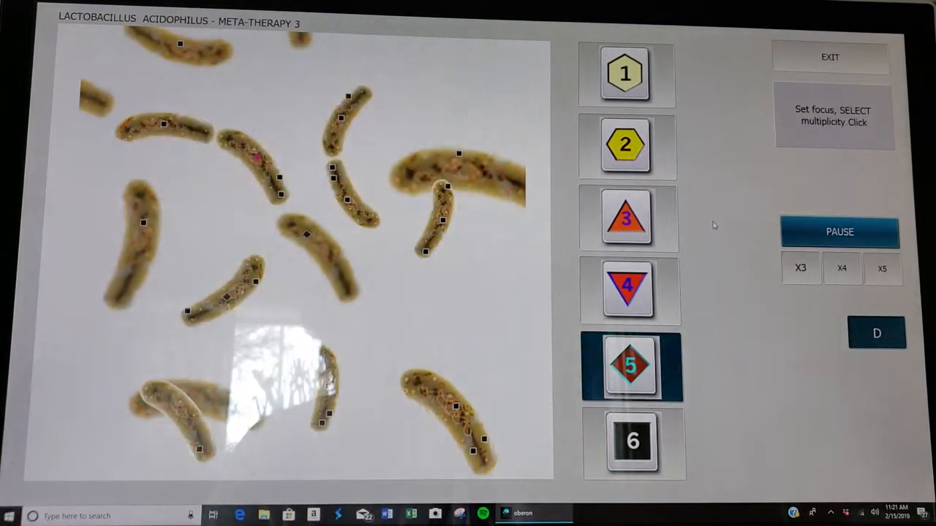
pyautogui.click(628, 290)
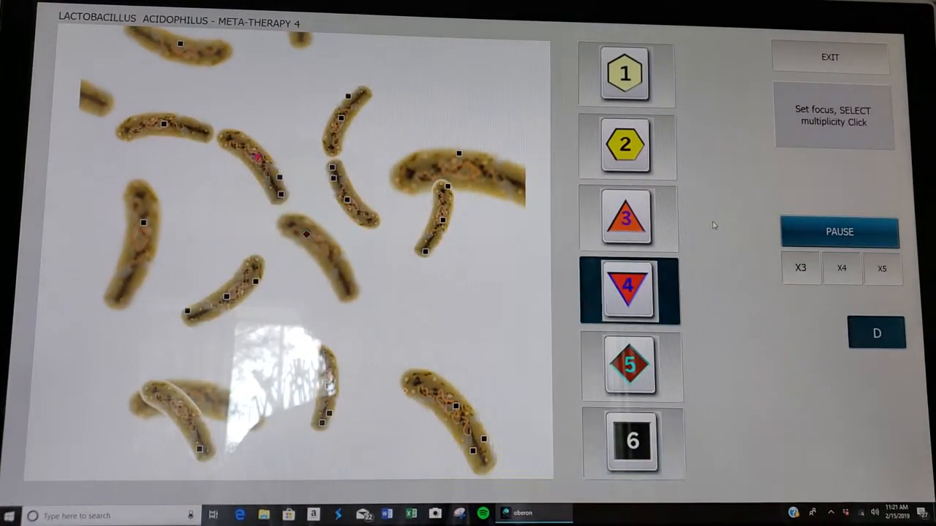
pyautogui.click(632, 442)
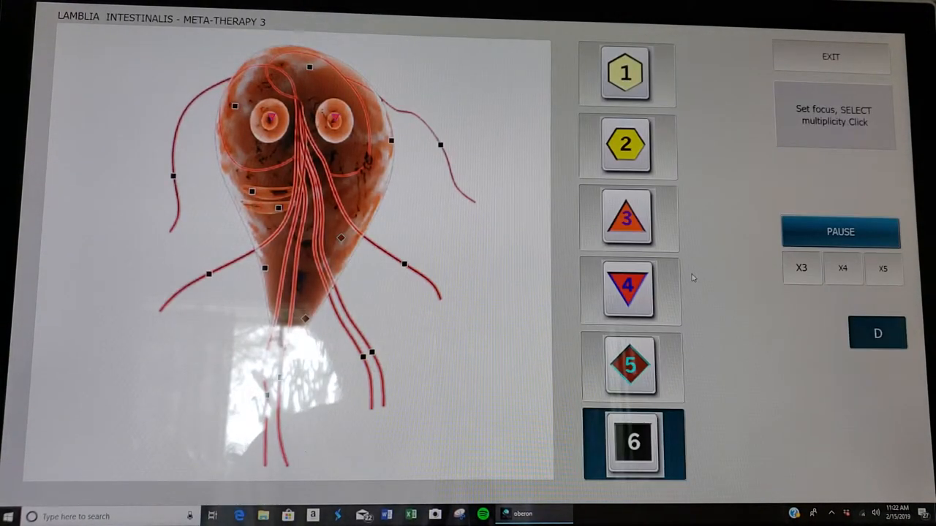
pyautogui.click(626, 218)
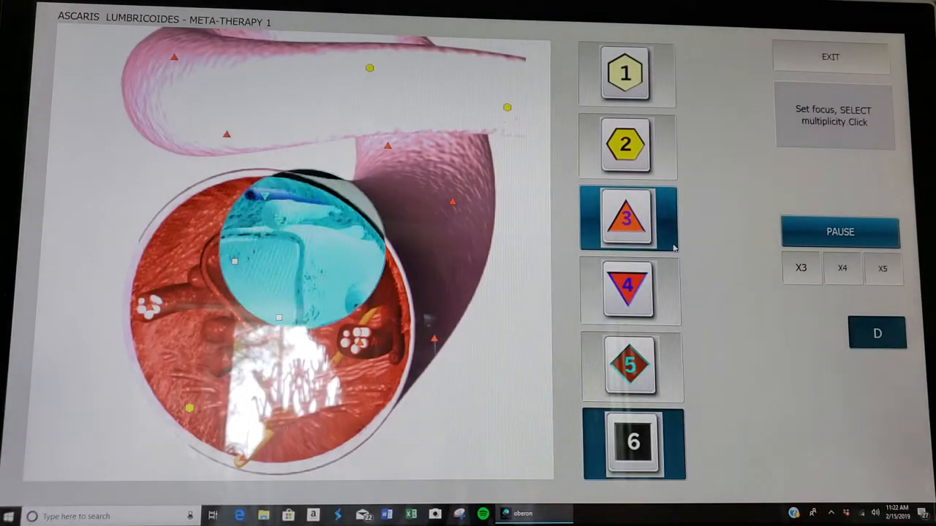
# Continue the passes through Rotaviruses and Bacteroides fragilis until Meta-Correction lists Bacteroides fragilis Meta-Therapy 1–5.
pyautogui.click(629, 291)
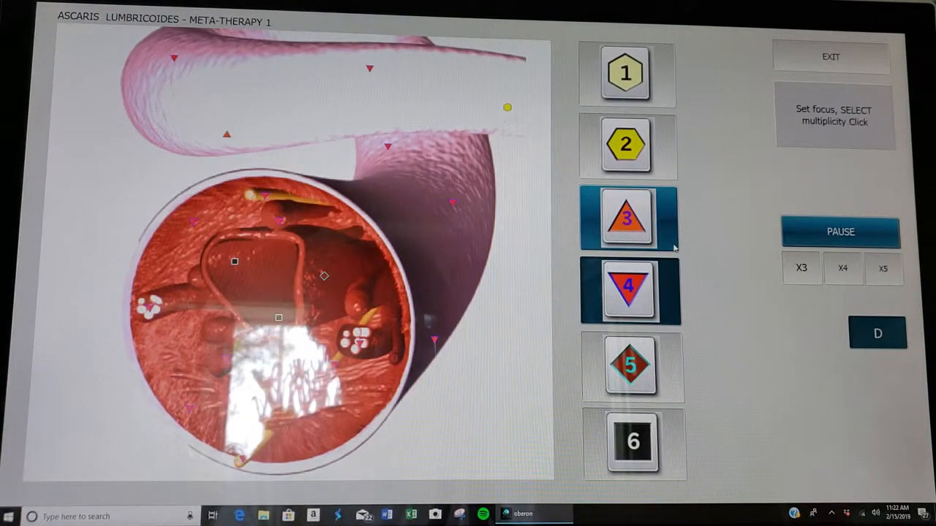
pyautogui.click(633, 441)
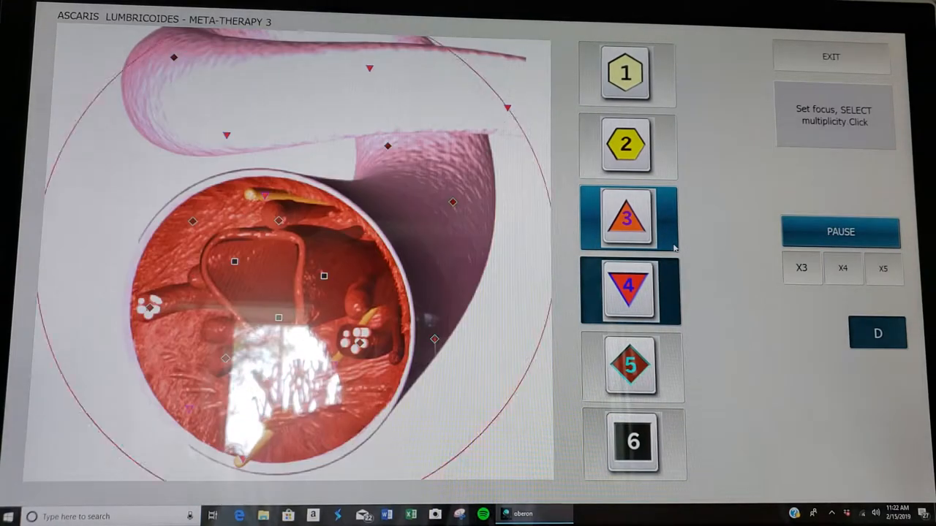
pyautogui.click(631, 366)
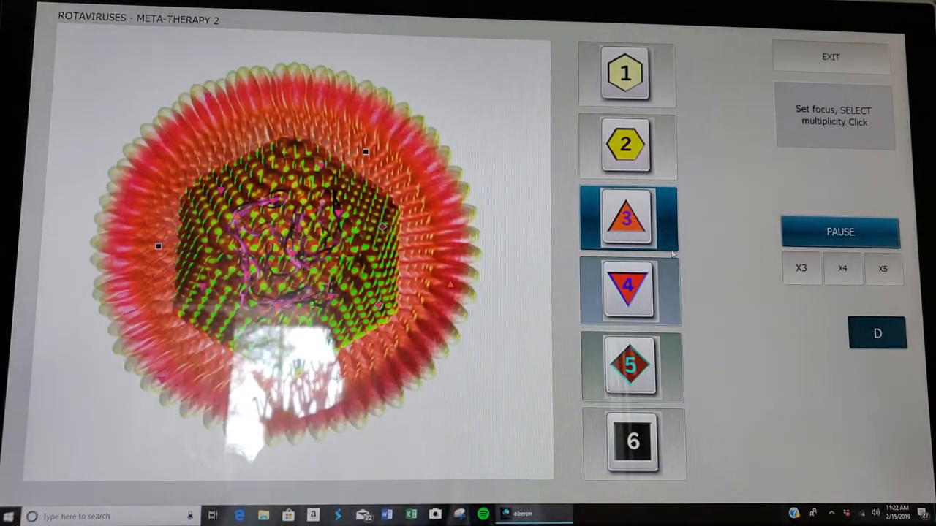
pyautogui.click(628, 285)
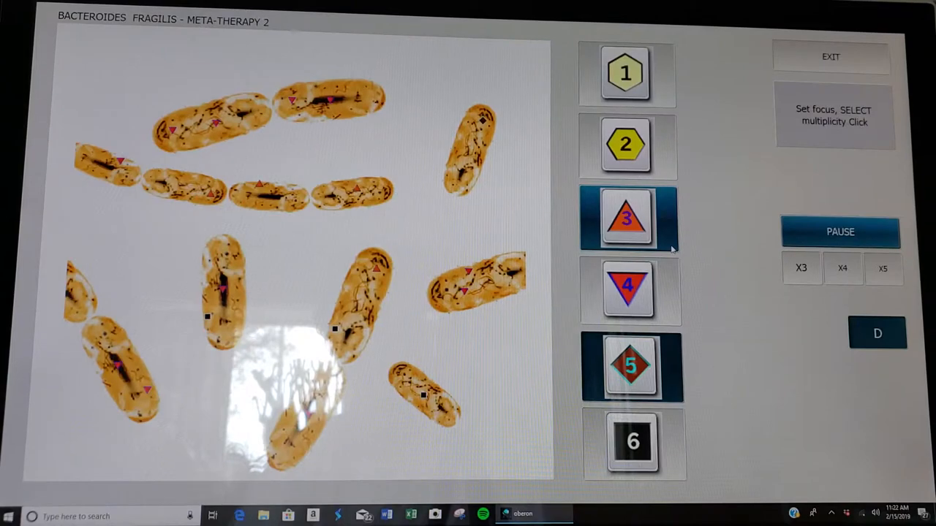
pyautogui.click(627, 289)
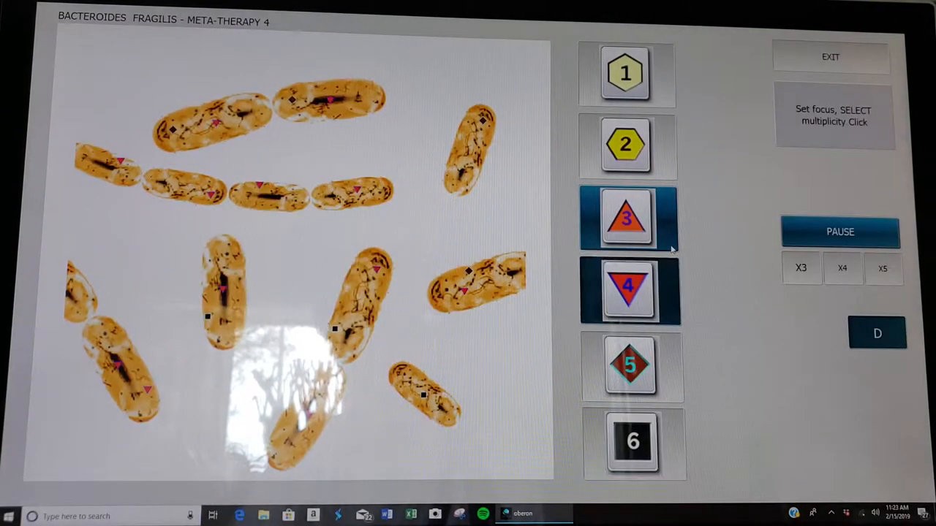
pyautogui.click(632, 366)
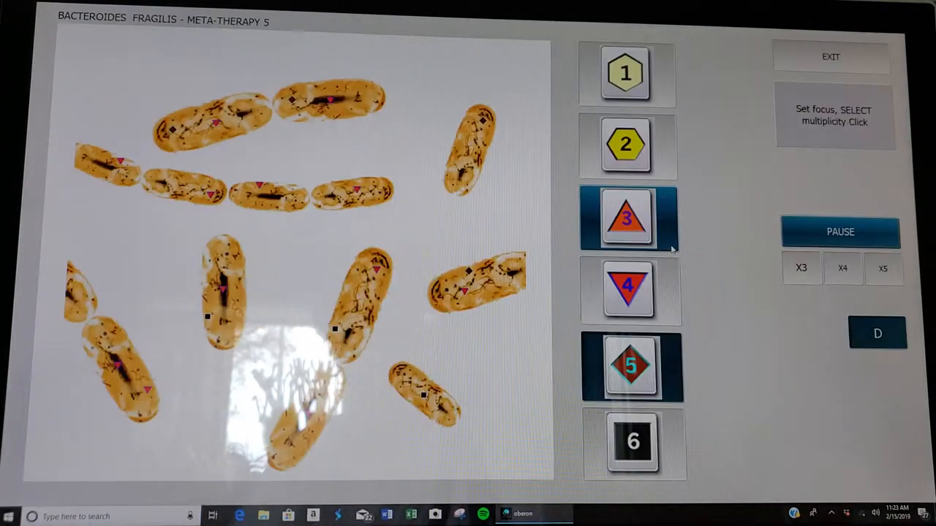
pyautogui.click(627, 290)
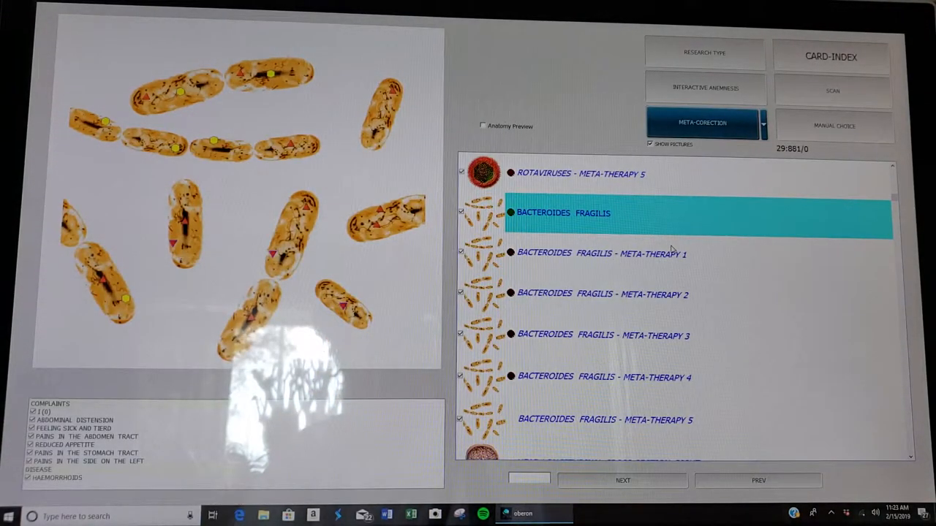
# Exit the meta-correction list and the intestine analysis back to the patient card.
pyautogui.click(830, 57)
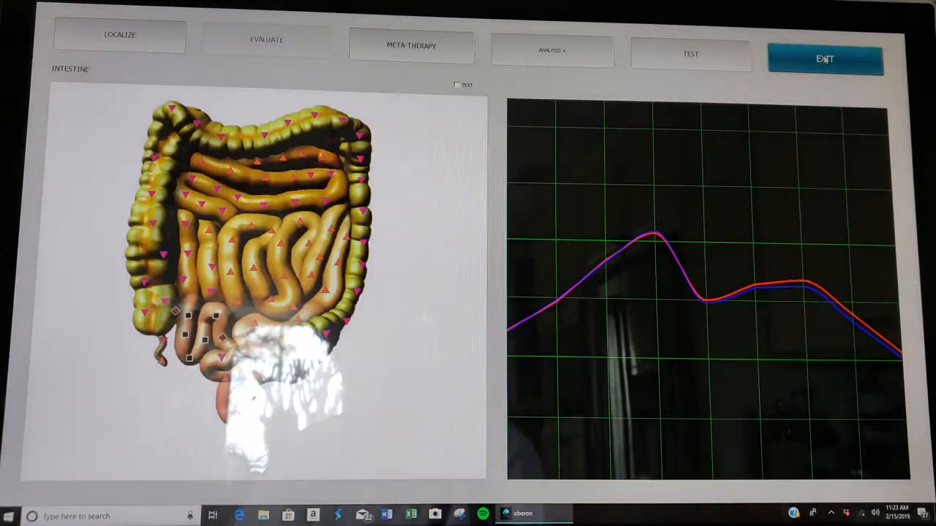
pyautogui.click(825, 58)
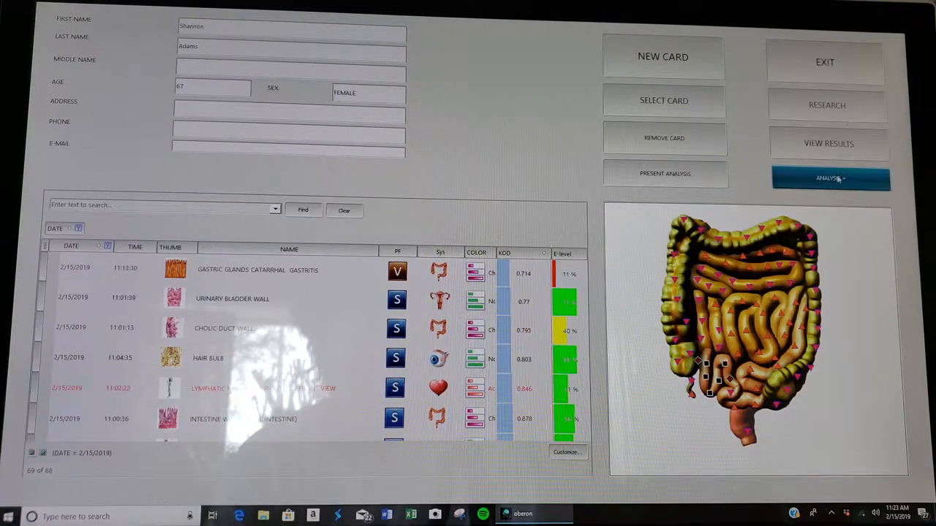
# Review Bacteroides fragilis Meta-Therapy 4 vs 5 in Analysis+, then choose the 11/30/2018 Intestine record as baseline.
pyautogui.click(831, 178)
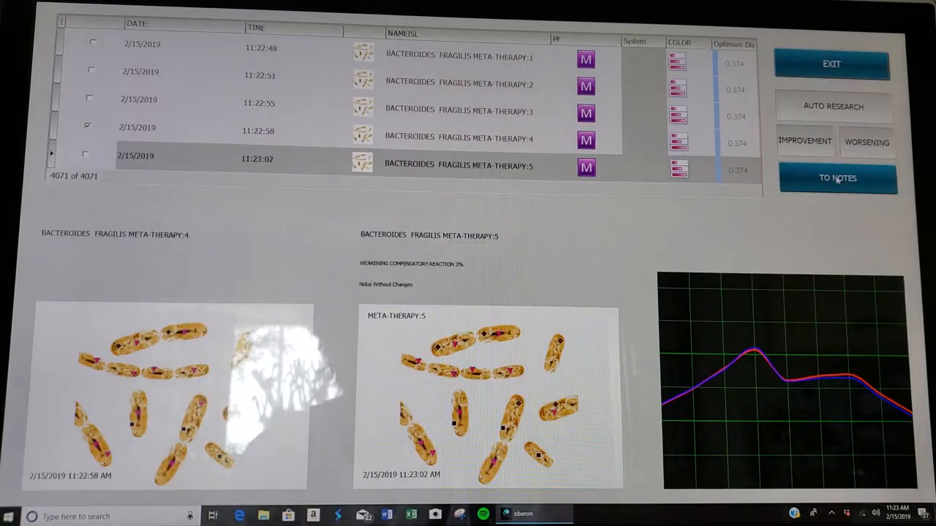
pyautogui.click(837, 178)
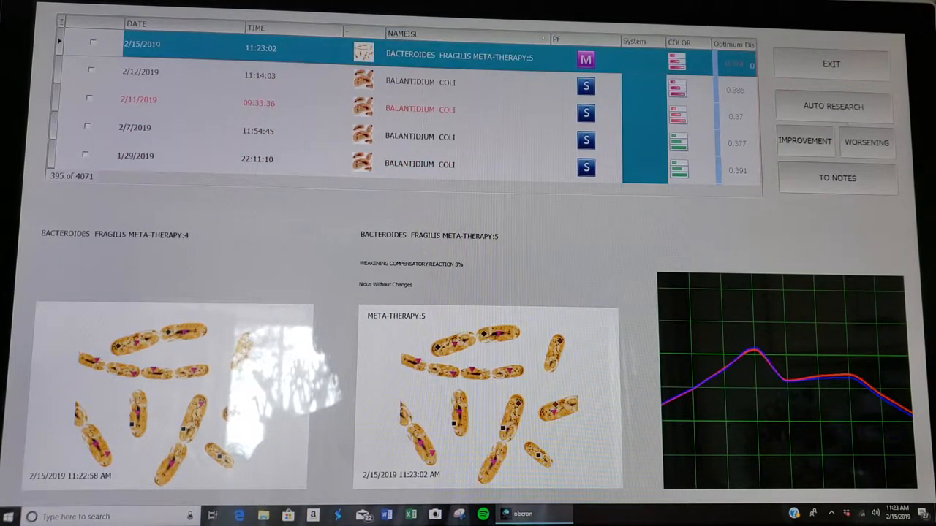
pyautogui.click(465, 35)
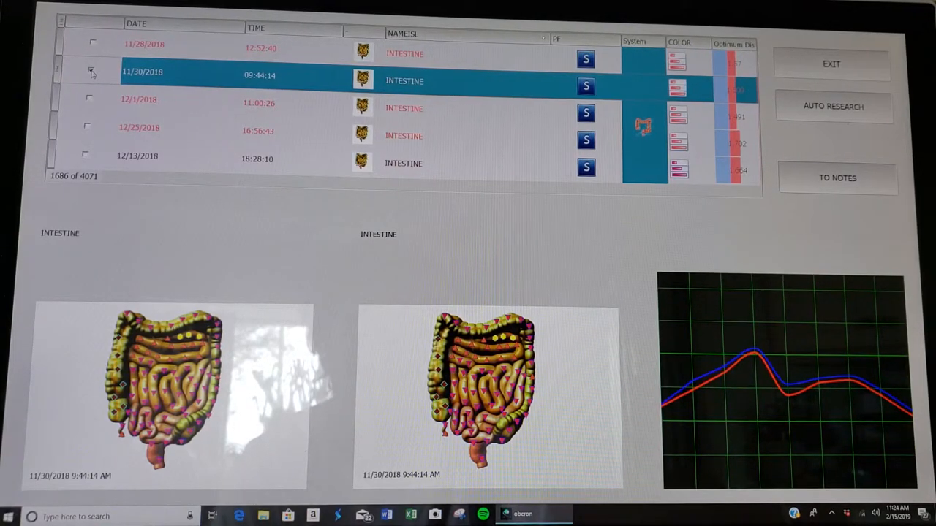
# Compare the 11/30/2018 baseline against the 2/5/2019 and 2/1/2019 Intestine scans.
pyautogui.scroll(-3)
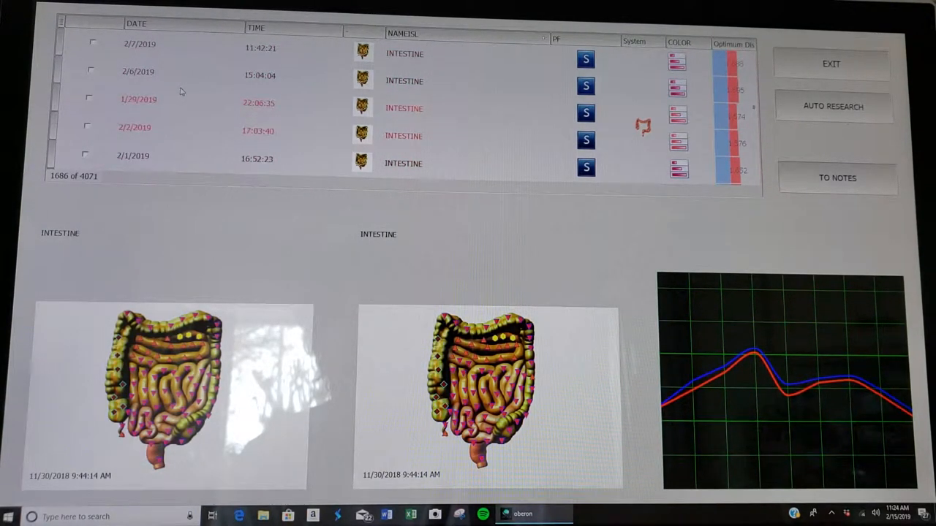
pyautogui.scroll(-3)
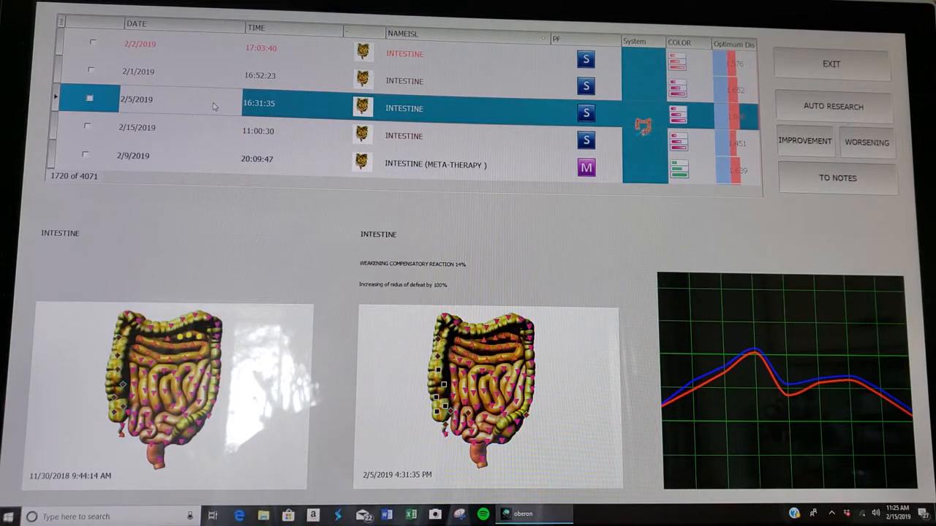
pyautogui.click(137, 71)
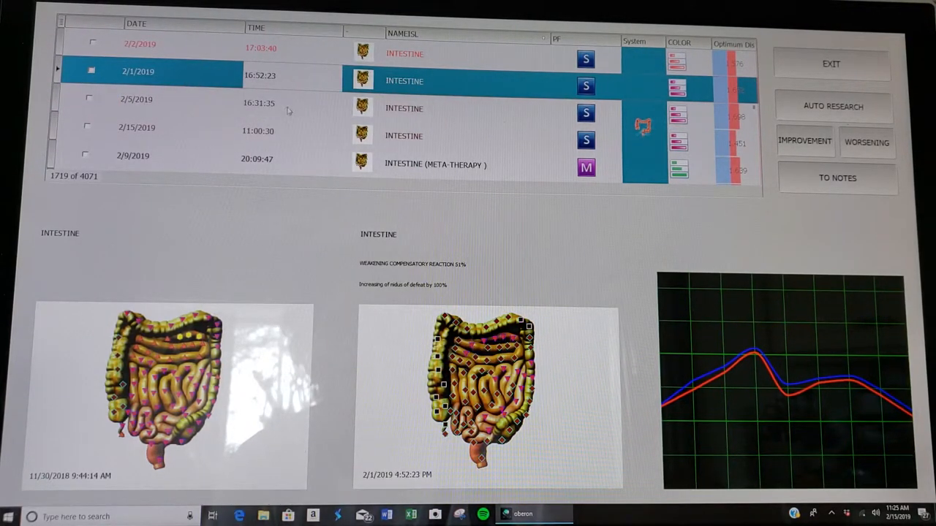
pyautogui.click(136, 100)
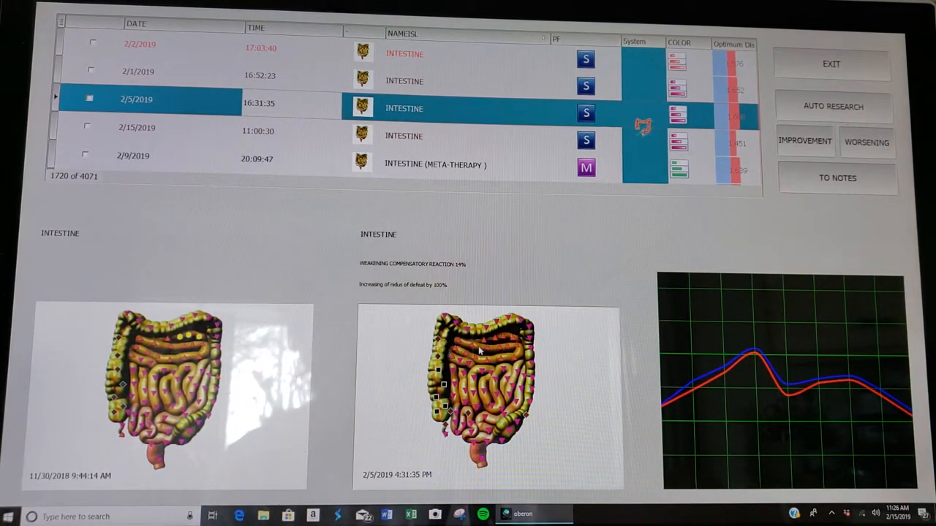
pyautogui.moveTo(541, 377)
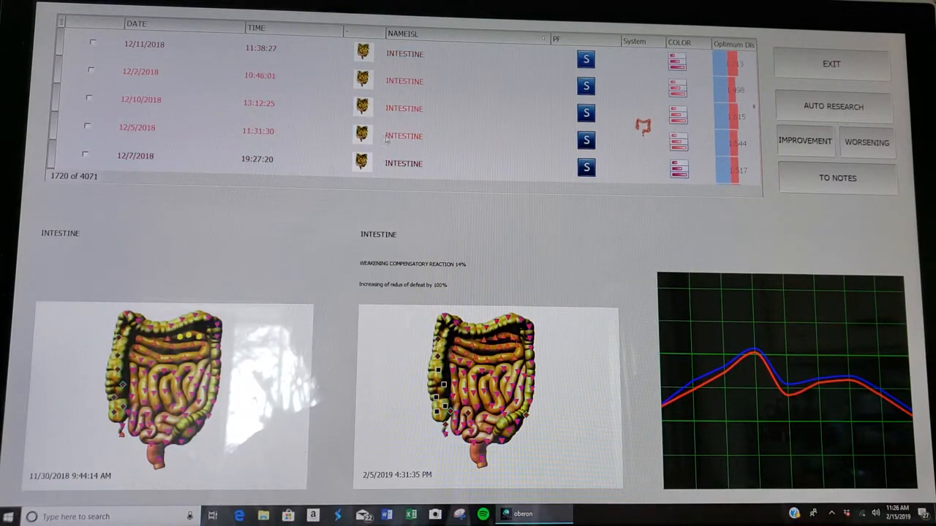
pyautogui.moveTo(269, 95)
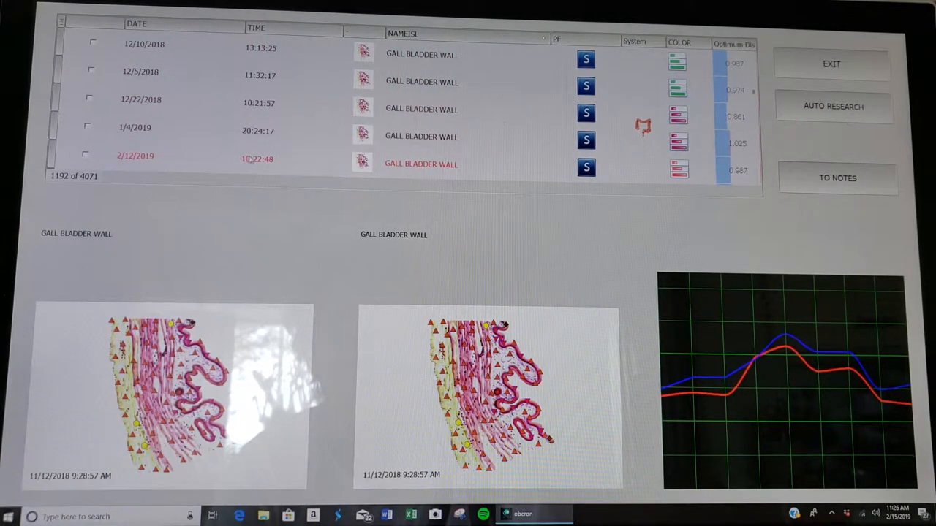
# Compare against the 2/12/2019 Gall Bladder Wall scan, then exit to the patient card.
pyautogui.click(135, 159)
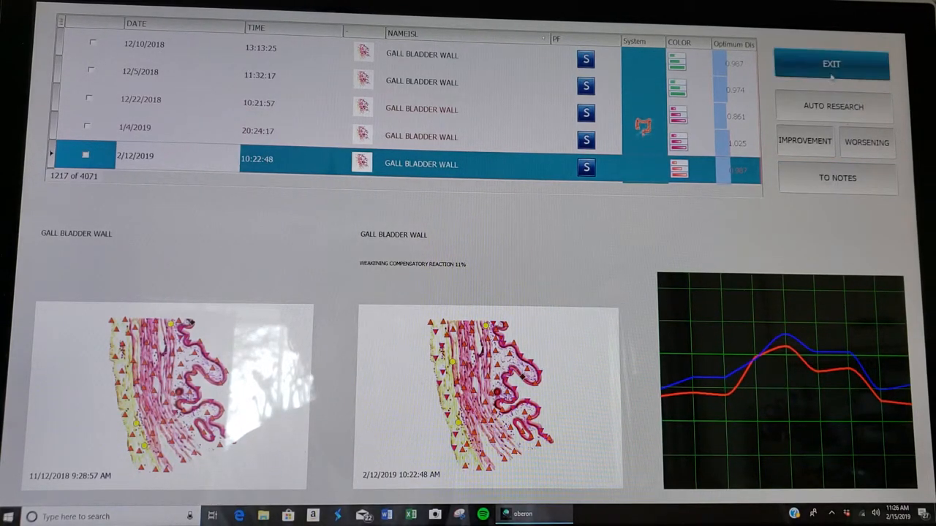
pyautogui.click(831, 64)
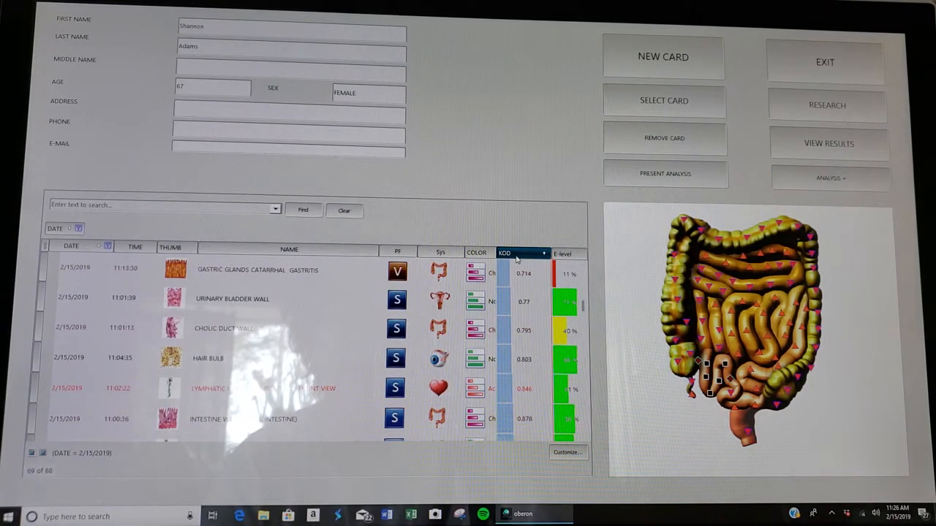
# Sort the results by the KOD column and select the Intestine Enteritis row.
pyautogui.click(505, 253)
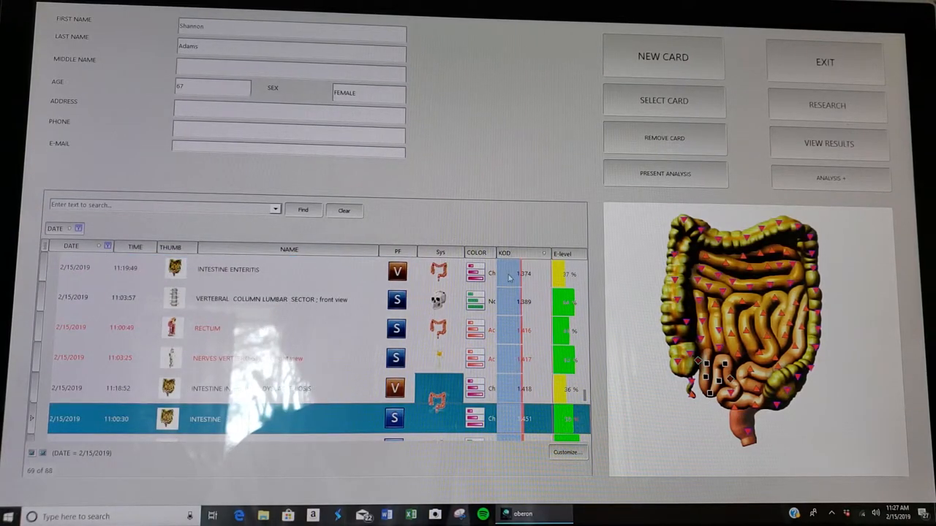
pyautogui.moveTo(266, 281)
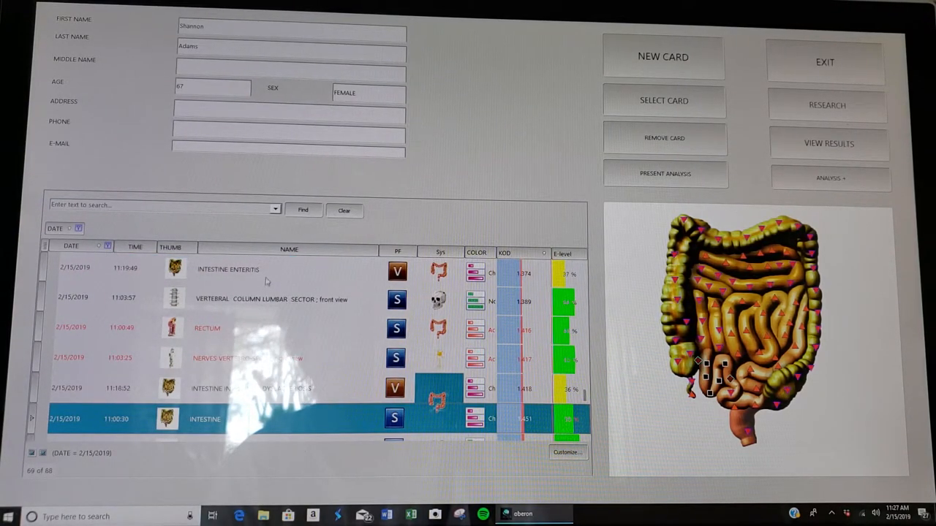
pyautogui.click(228, 269)
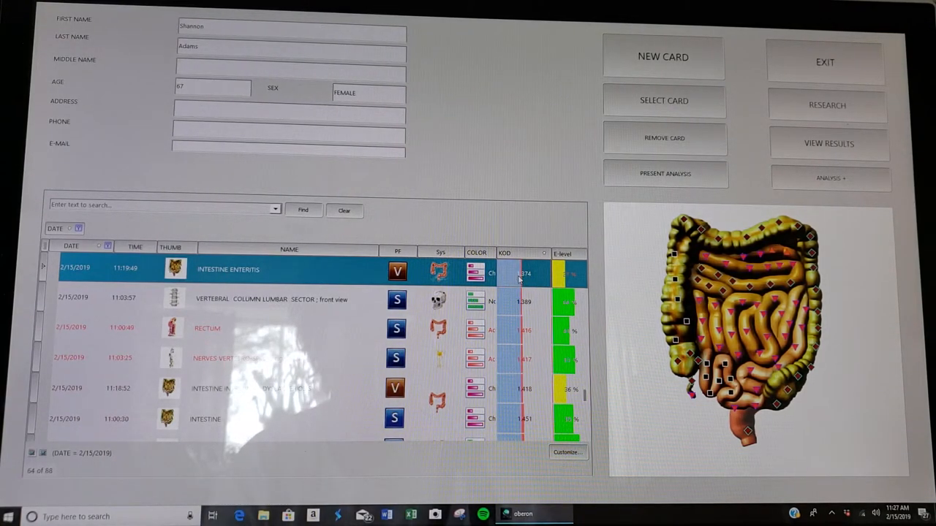
pyautogui.moveTo(532, 279)
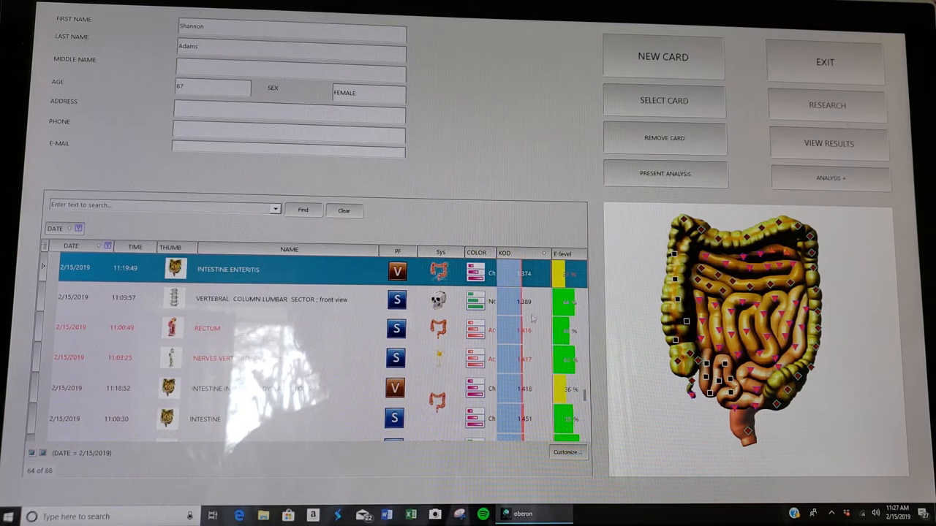
pyautogui.moveTo(323, 318)
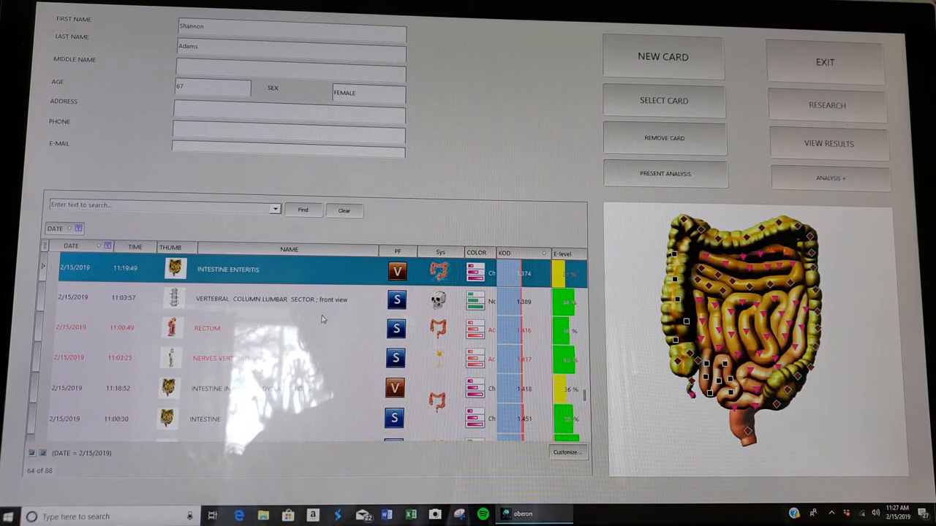